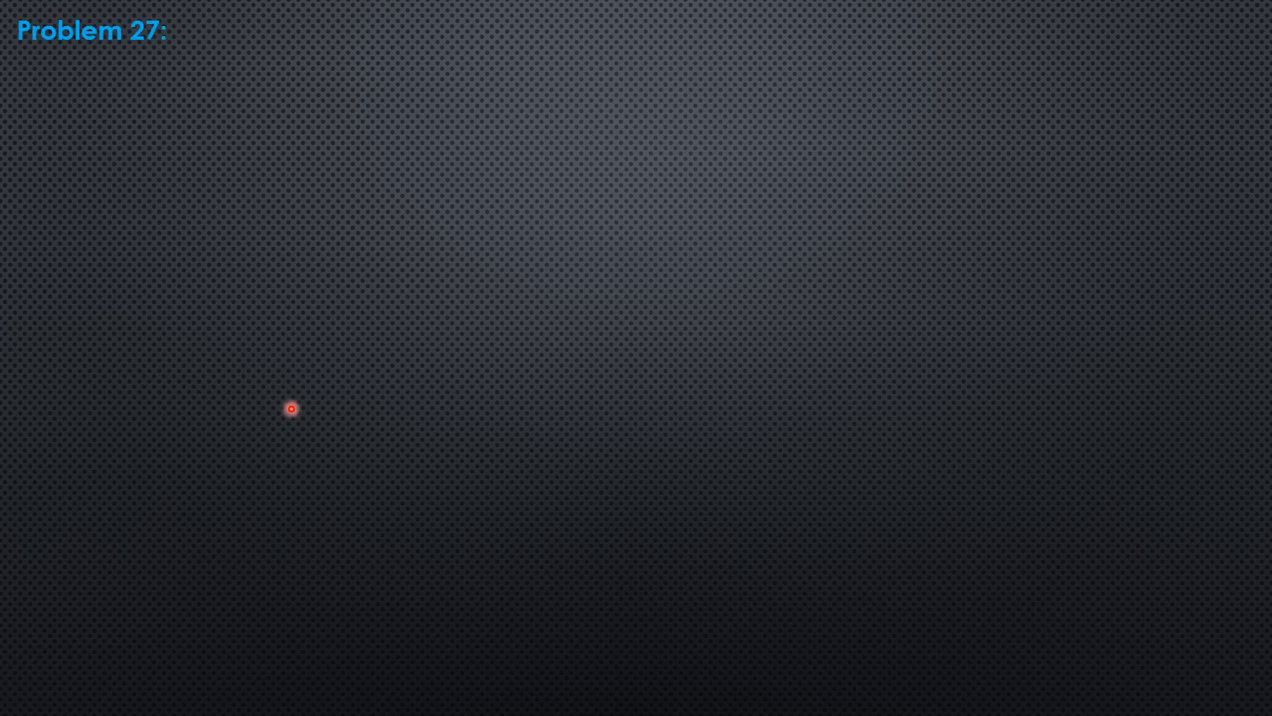
pyautogui.write('A flow of 10.90 m³/s is carried by a suppressed')
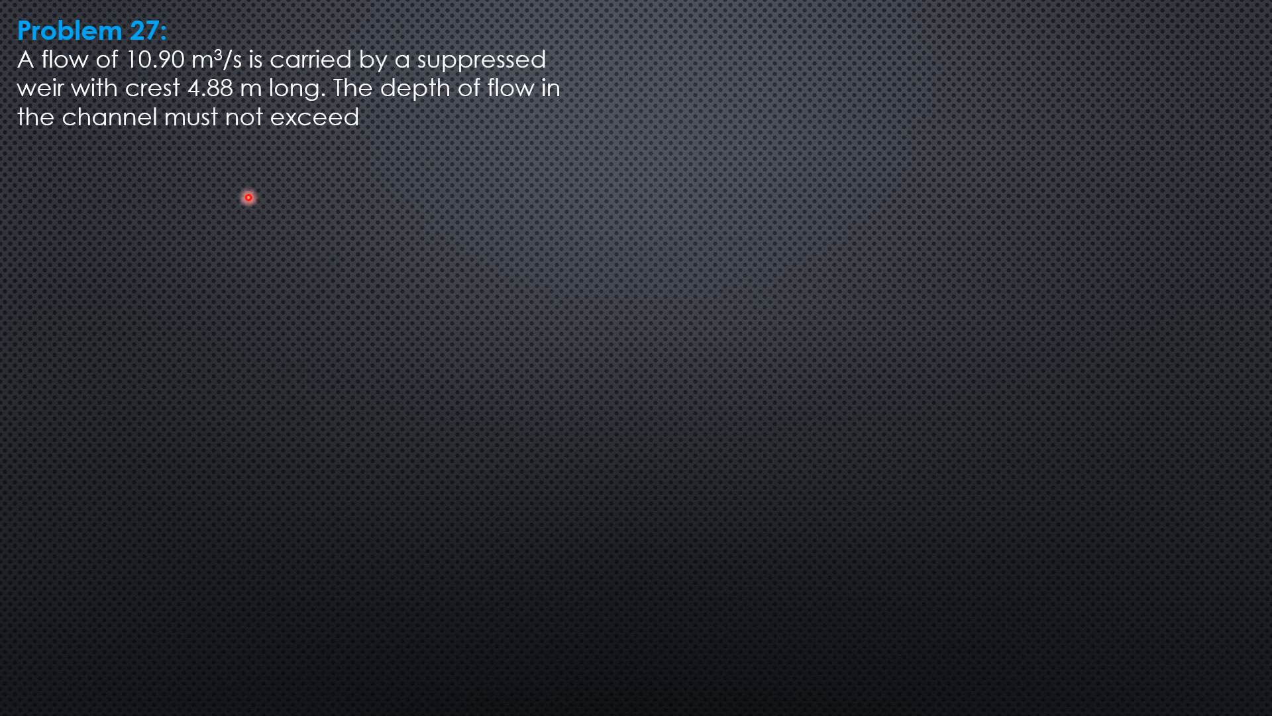
pyautogui.write('2.44 m. Using Cw =1.85, compute the following:')
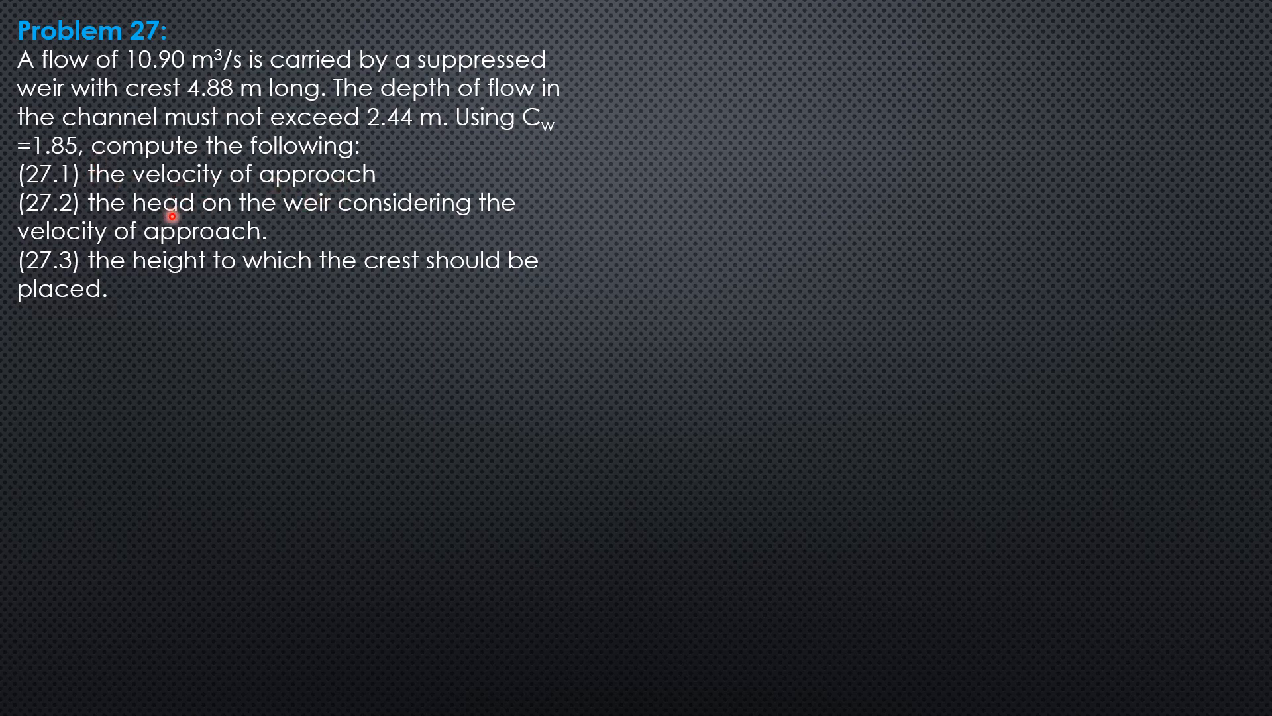
pyautogui.moveTo(257, 266)
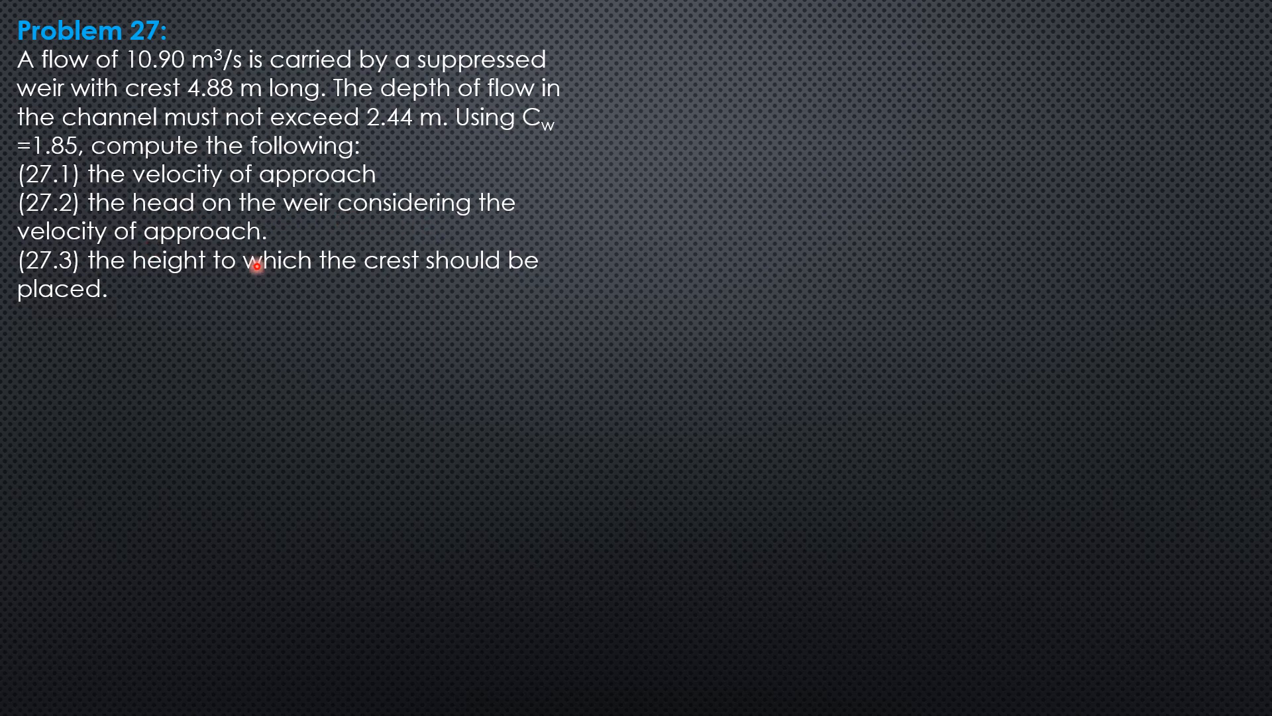
pyautogui.moveTo(292, 331)
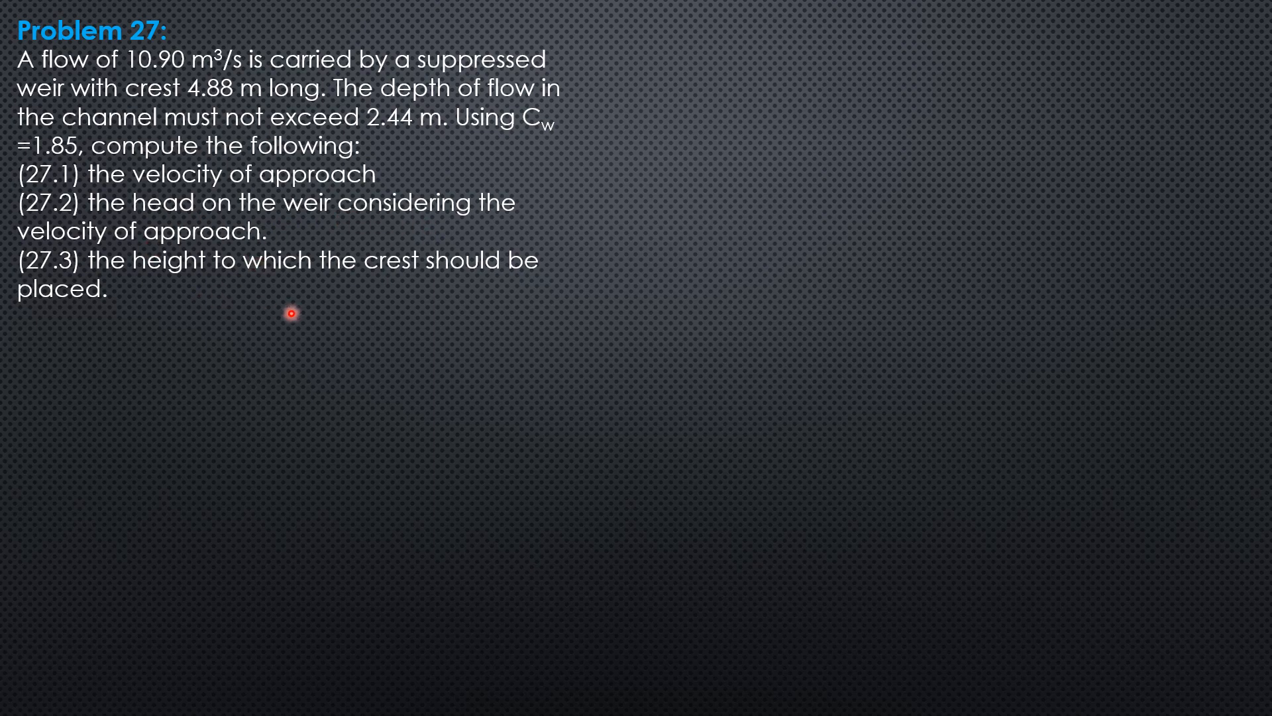
pyautogui.moveTo(499, 143)
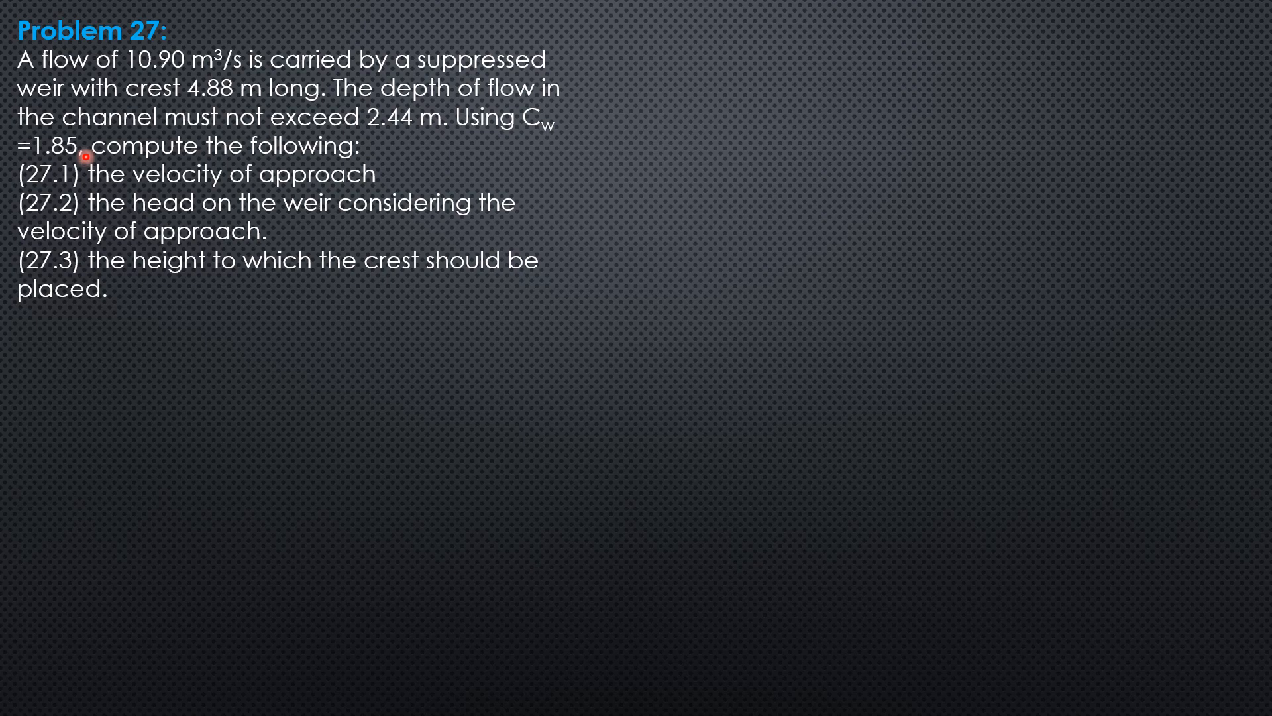
pyautogui.moveTo(180, 302)
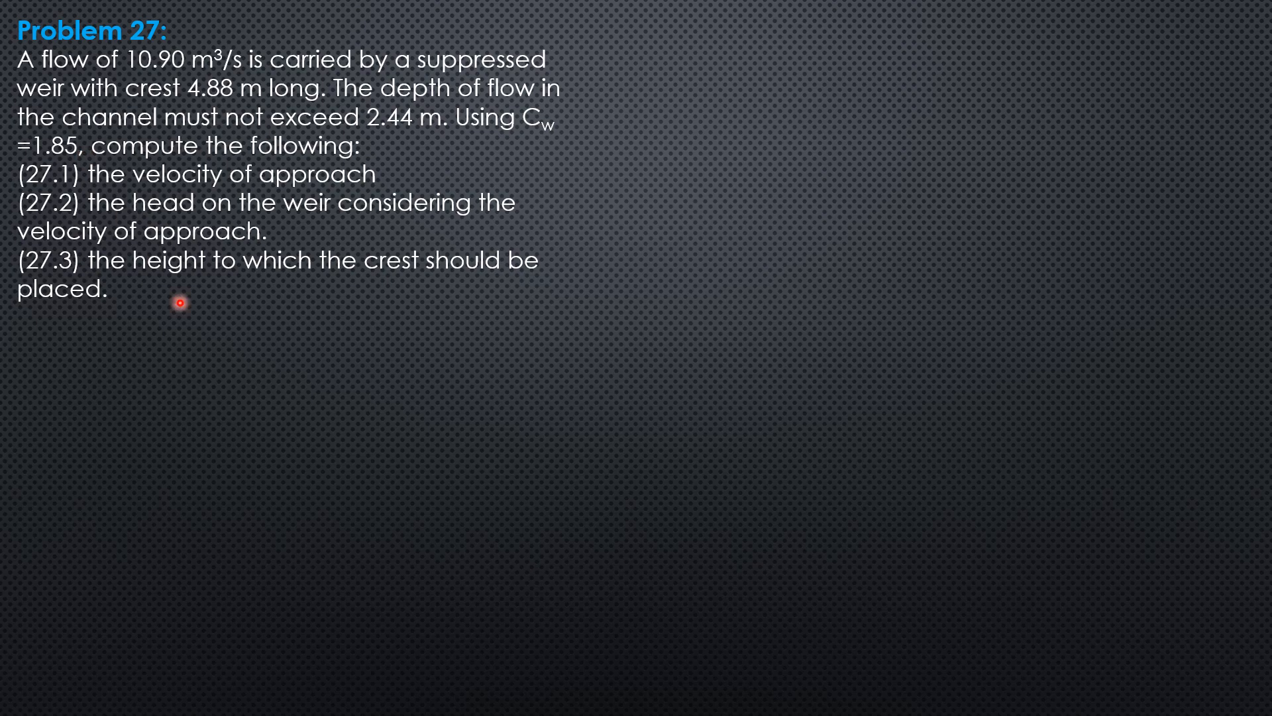
pyautogui.moveTo(209, 377)
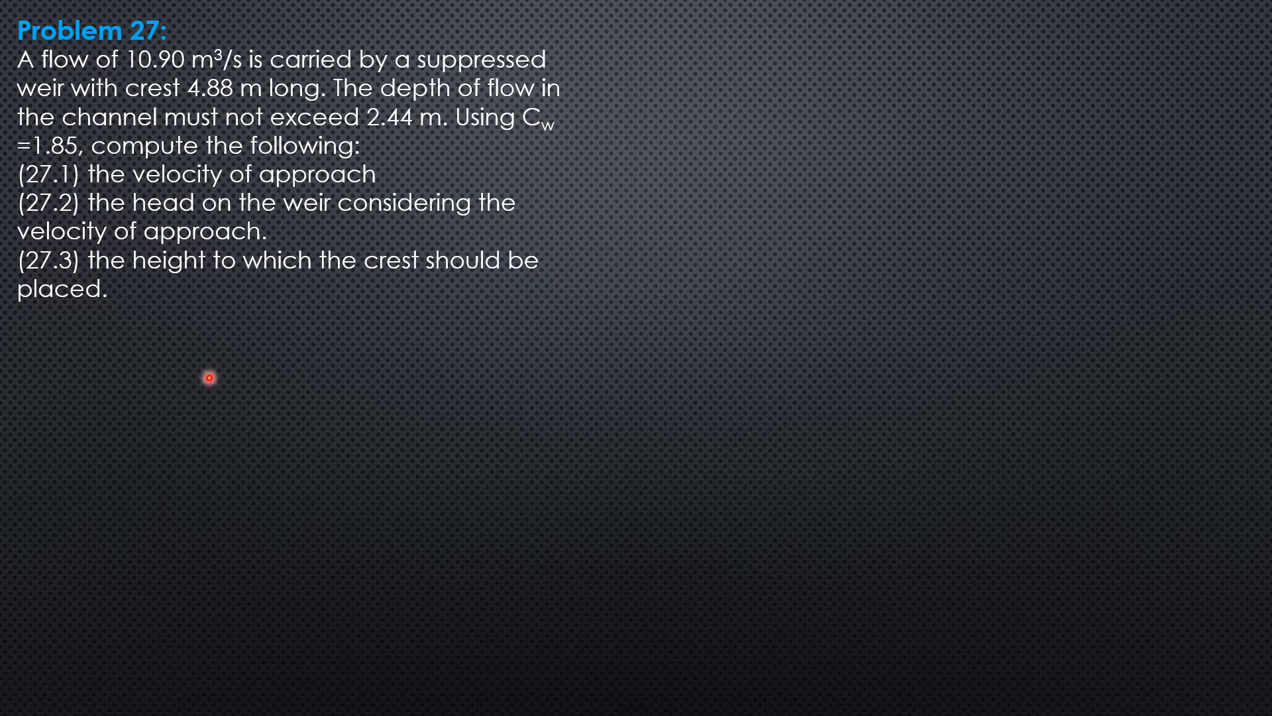
pyautogui.moveTo(84, 156)
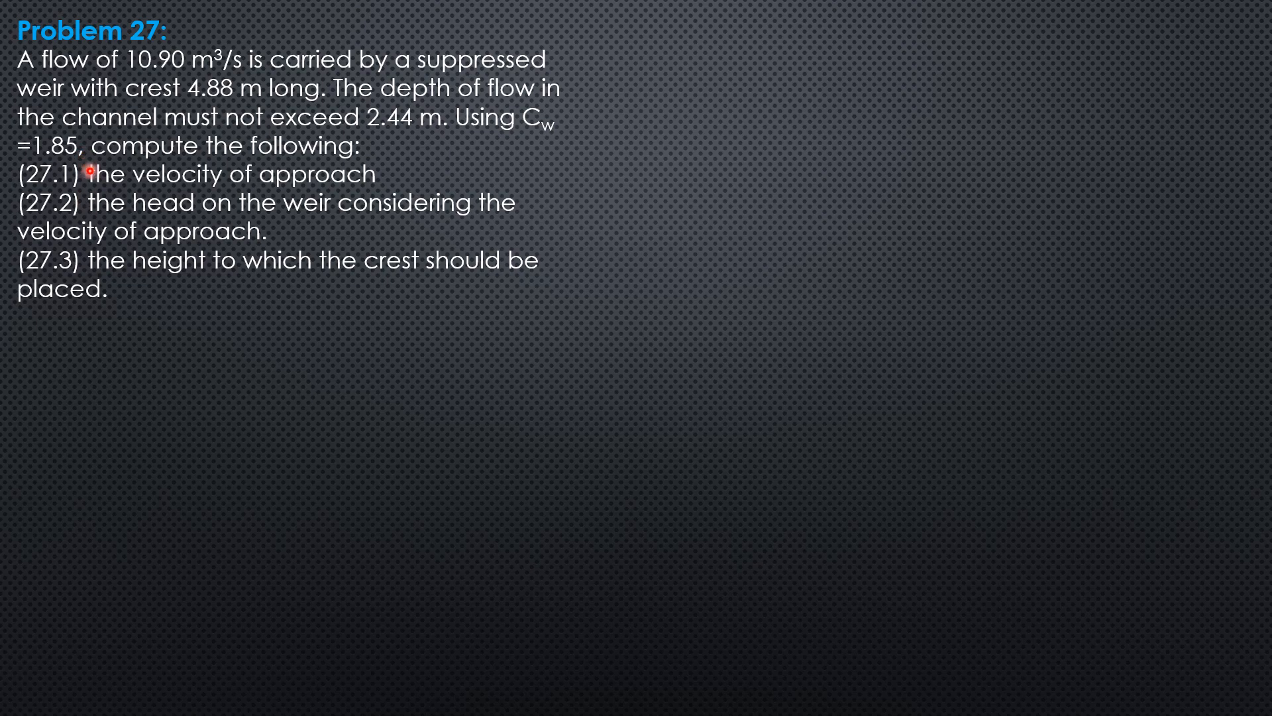
pyautogui.moveTo(201, 393)
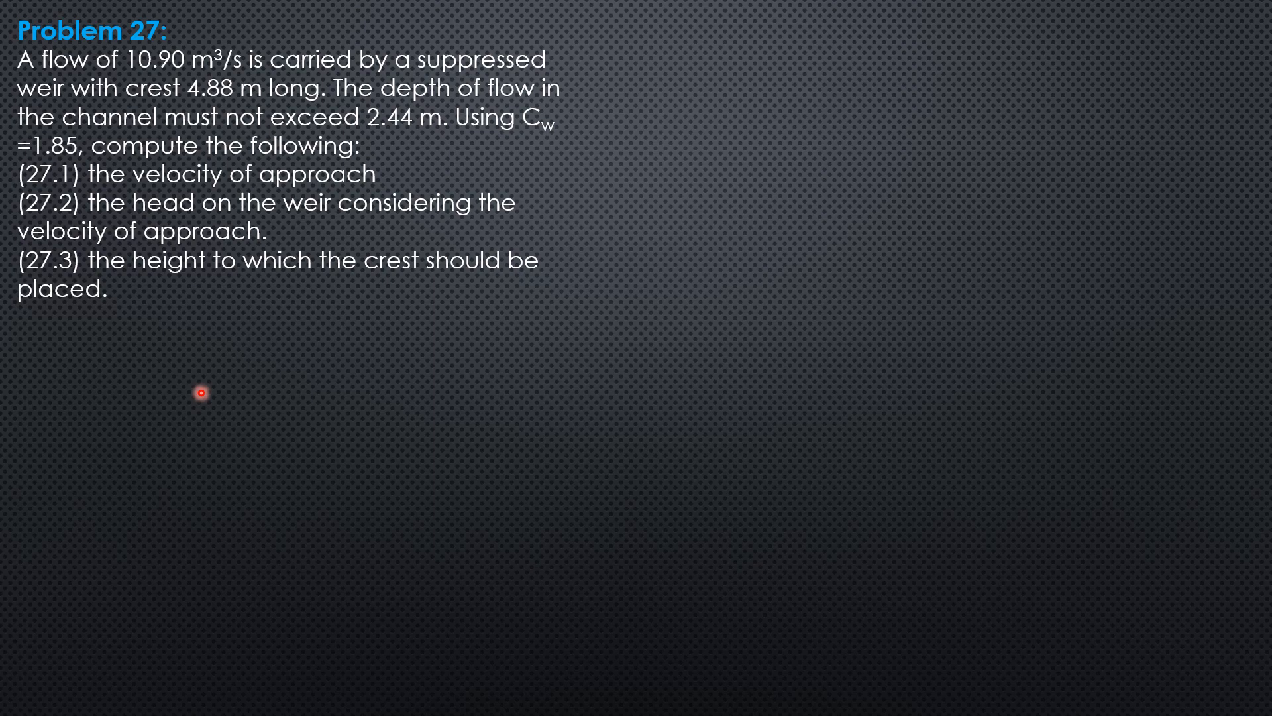
pyautogui.moveTo(265, 371)
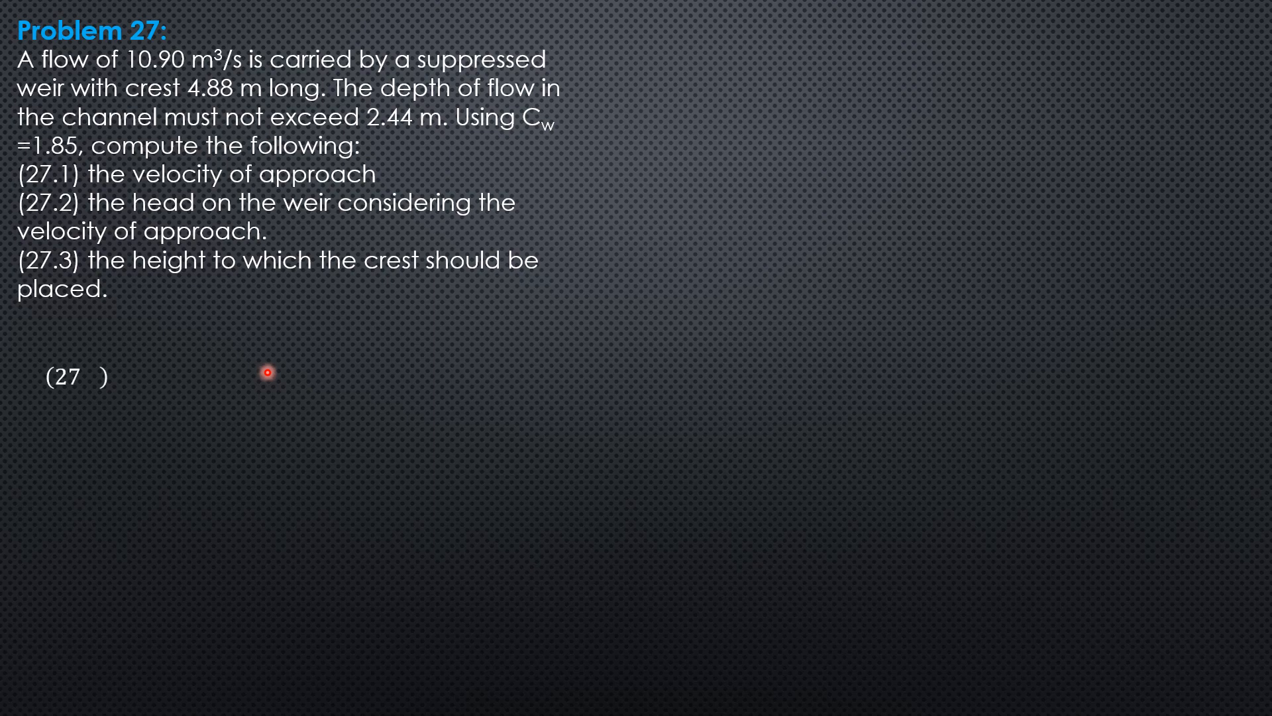
pyautogui.write('(27.1)Q = 10.90 = [4.88(2.44')
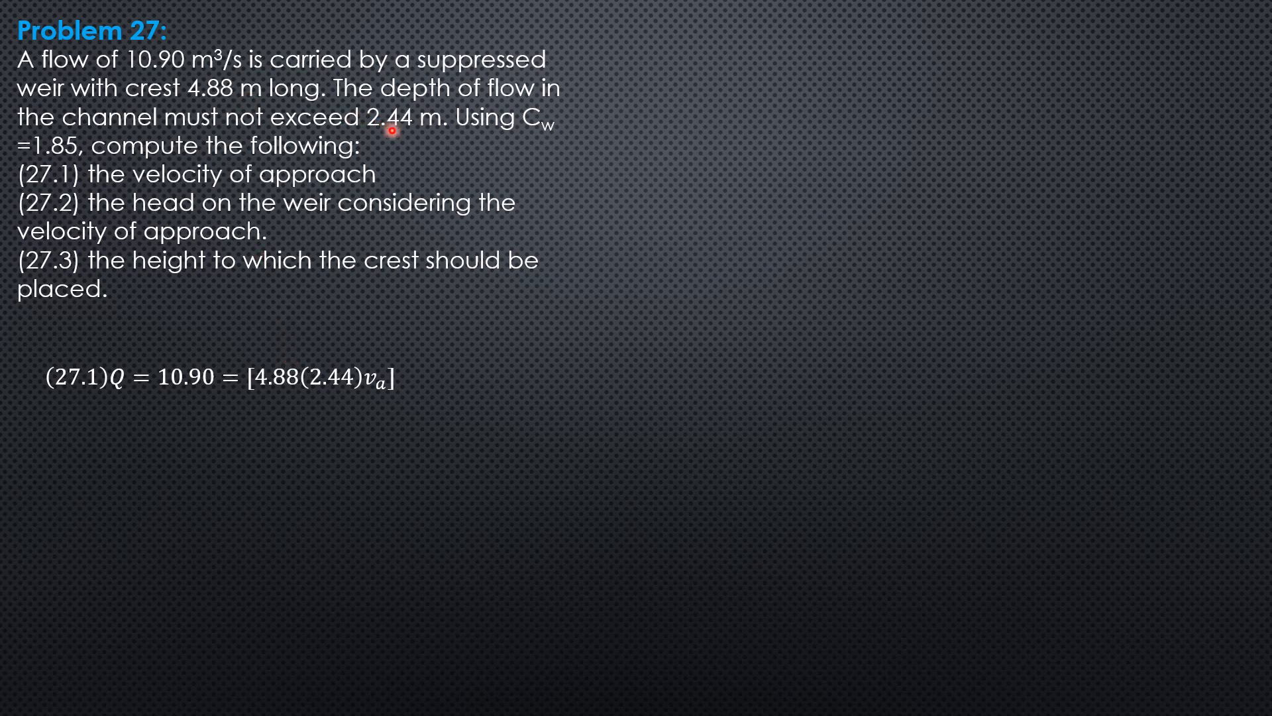
pyautogui.moveTo(412, 139)
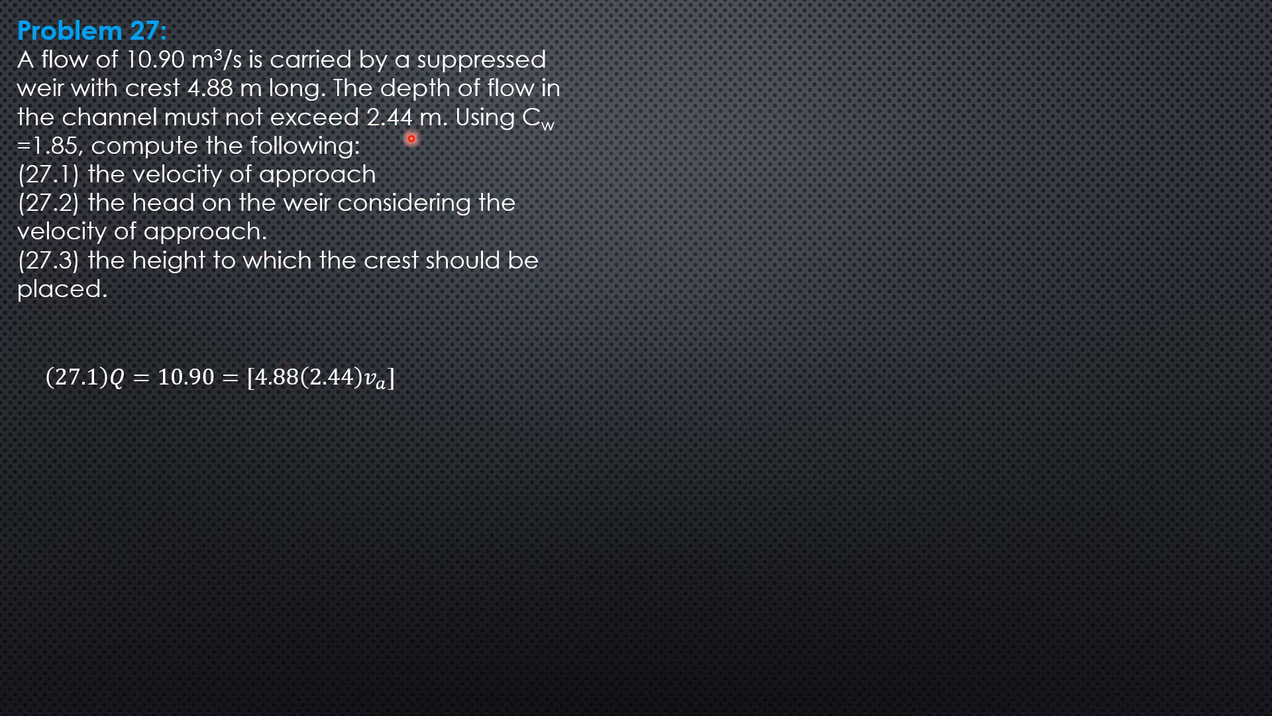
pyautogui.moveTo(385, 400)
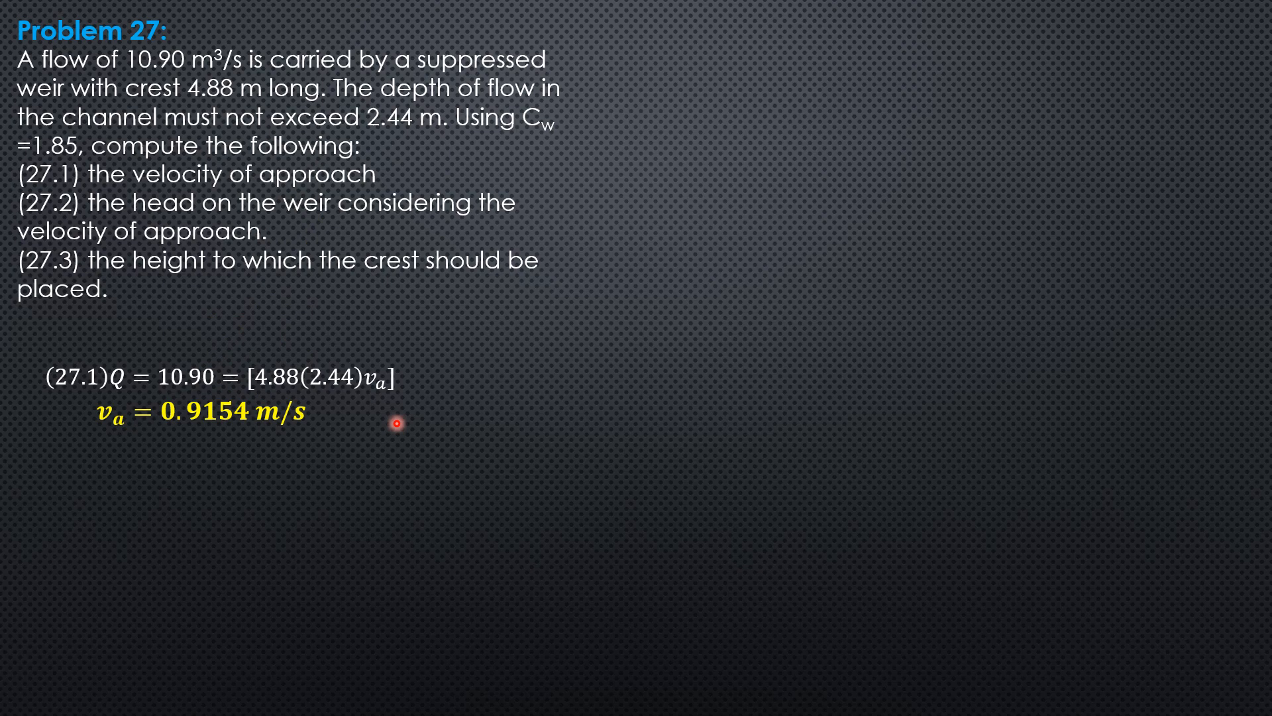
pyautogui.moveTo(255, 244)
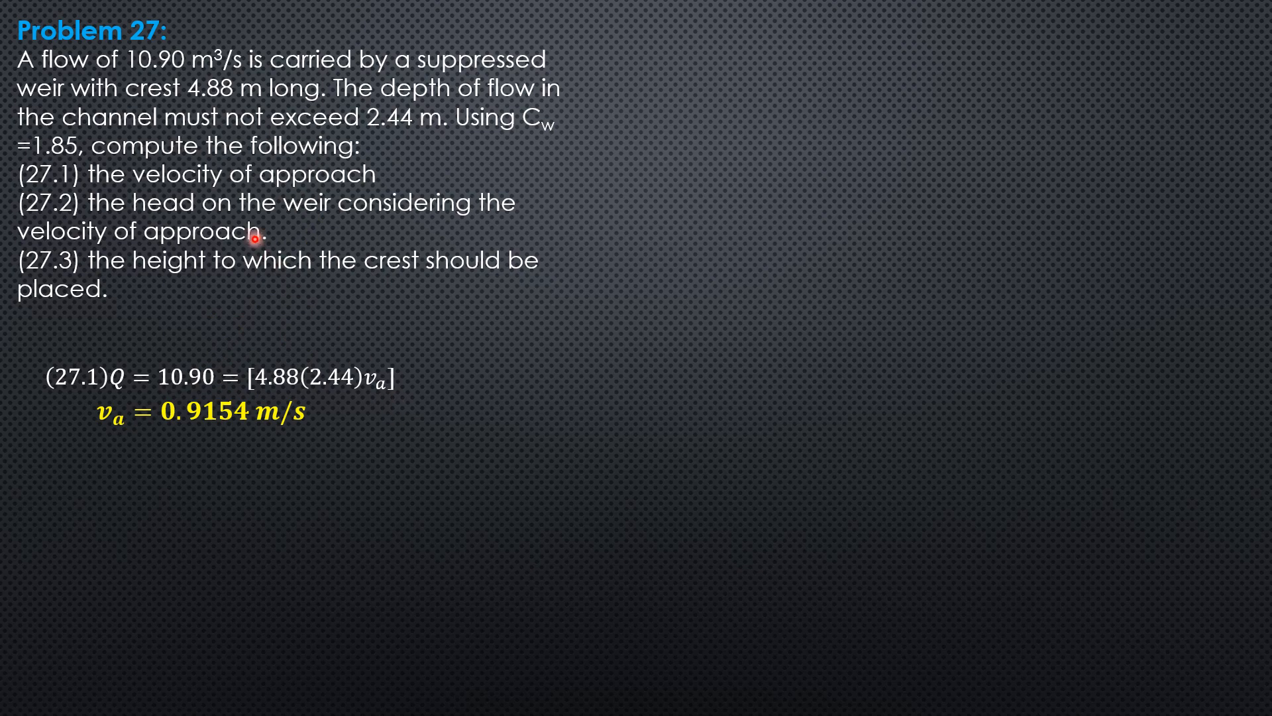
pyautogui.moveTo(260, 245)
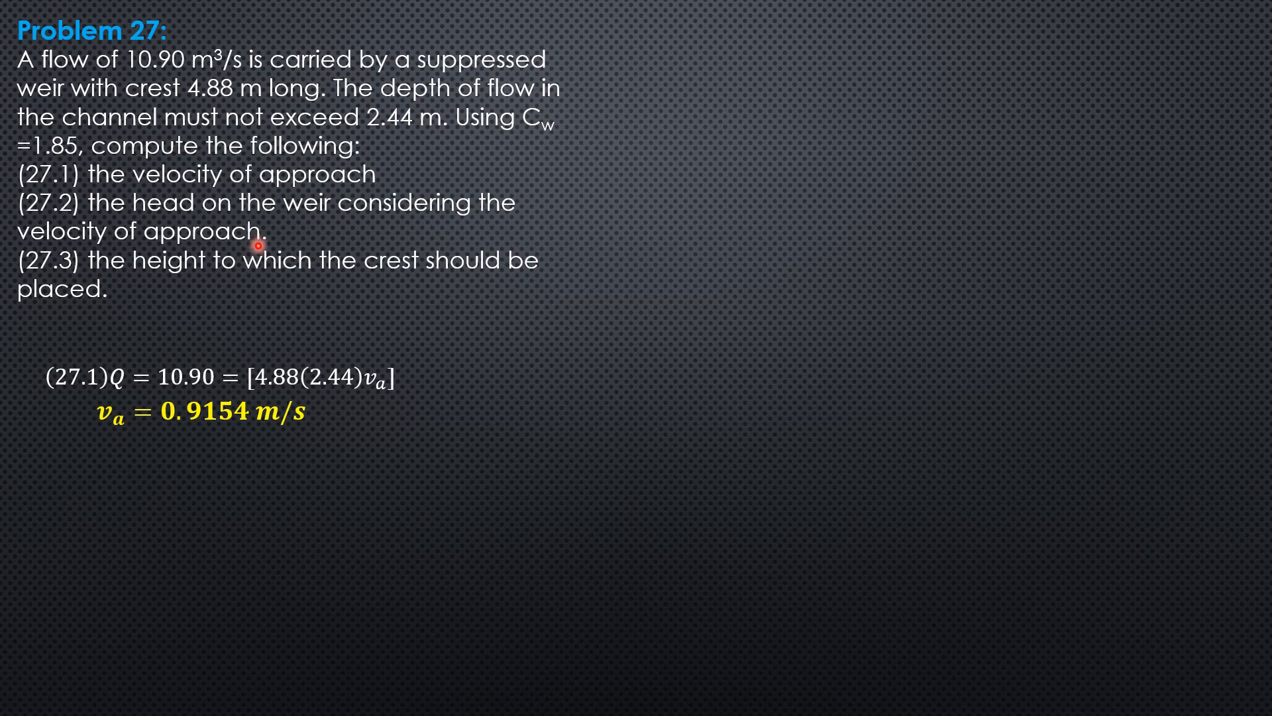
pyautogui.moveTo(228, 465)
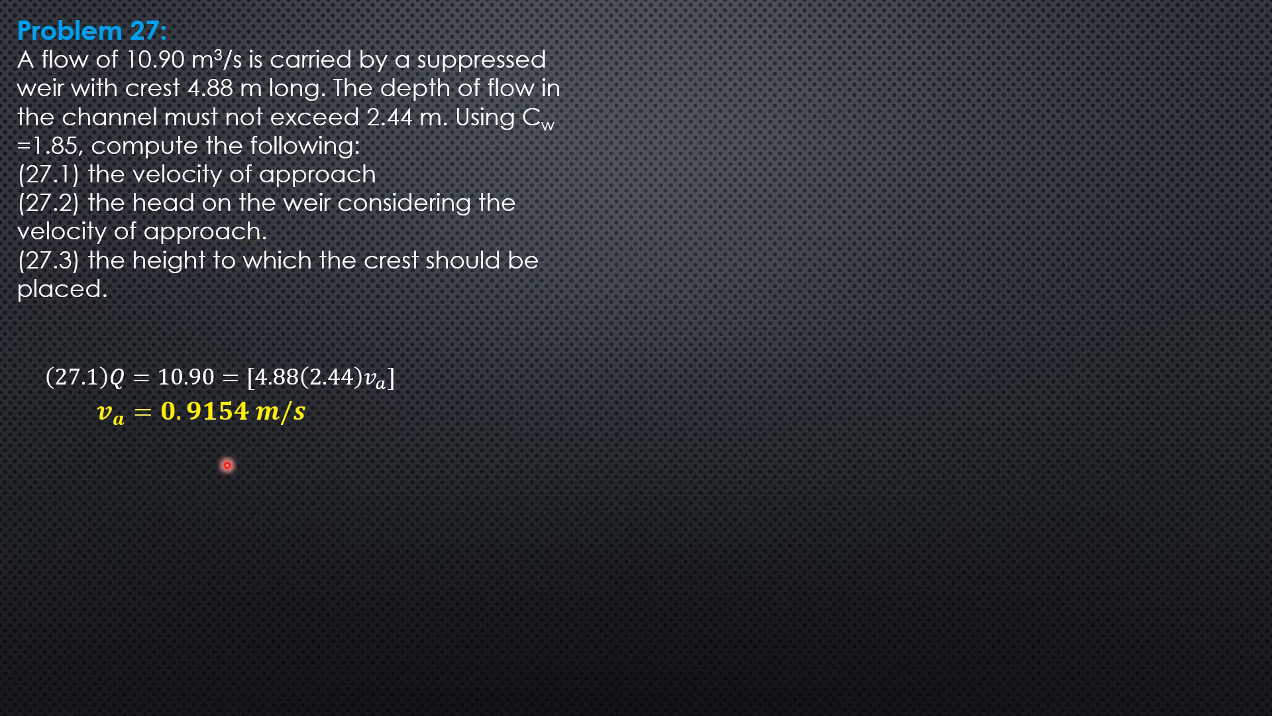
pyautogui.moveTo(87, 159)
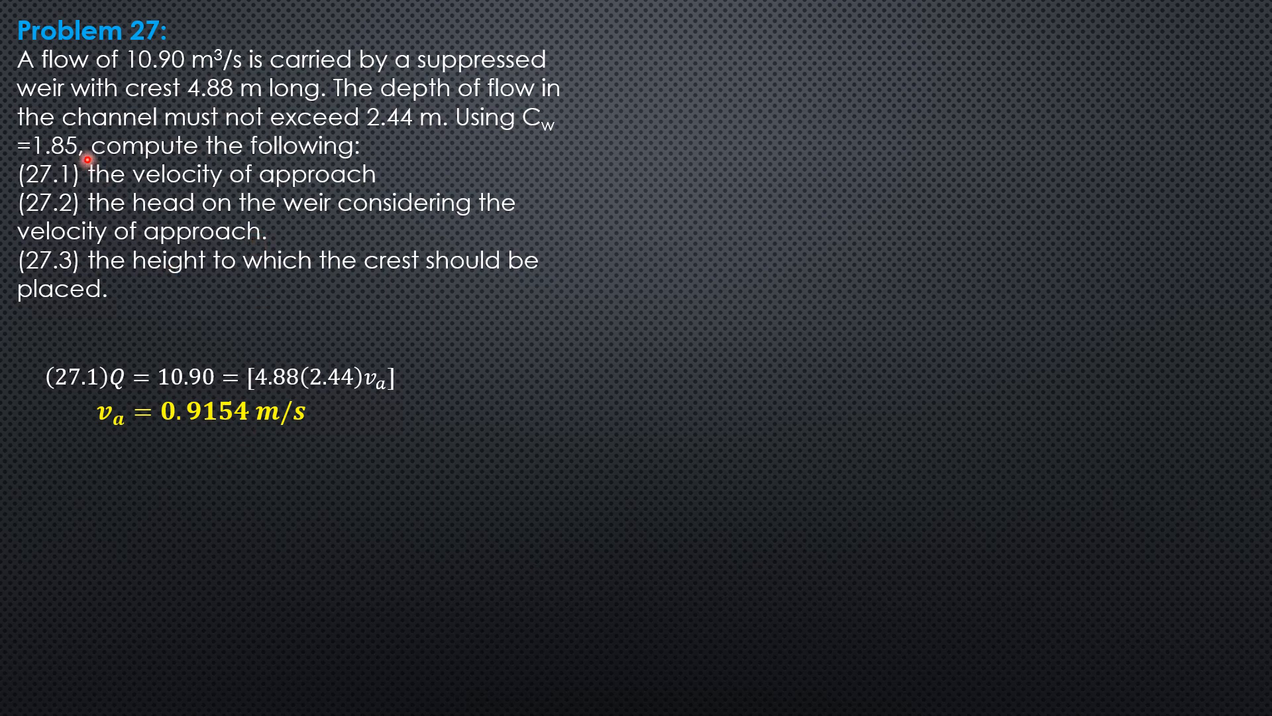
pyautogui.moveTo(120, 167)
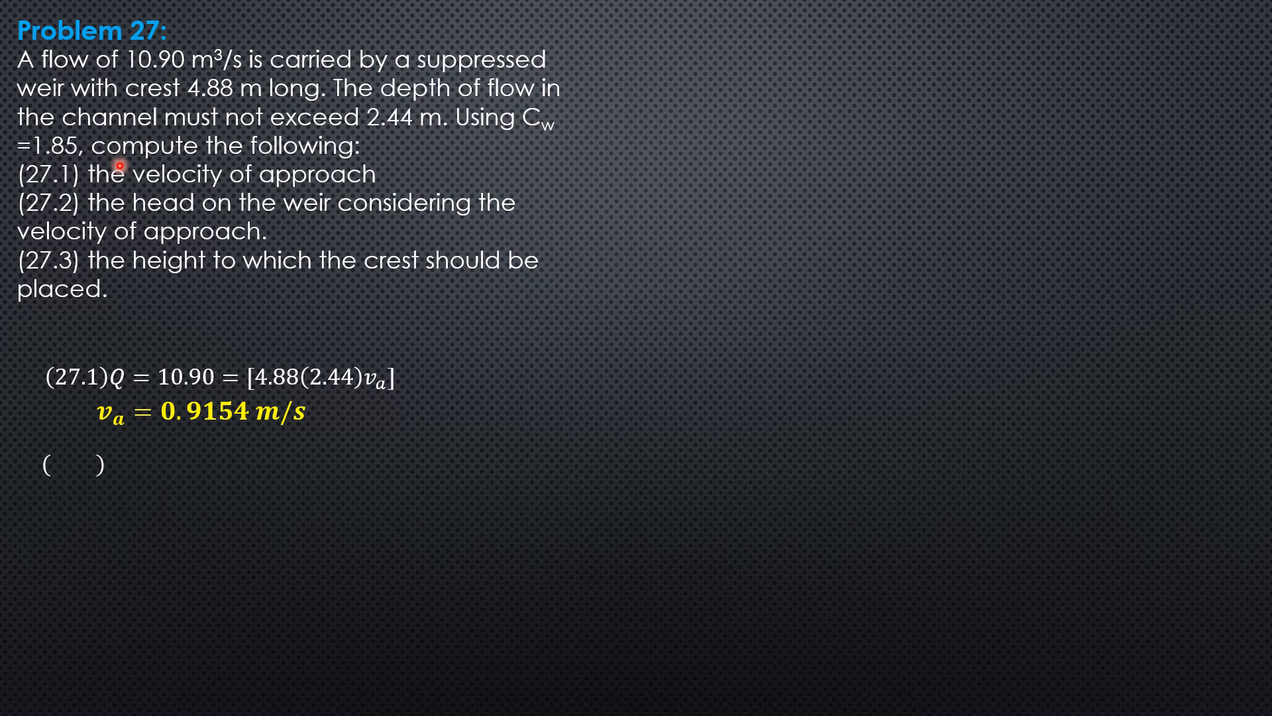
pyautogui.write('(27.2) Q = 1.85L [(H + h_v')
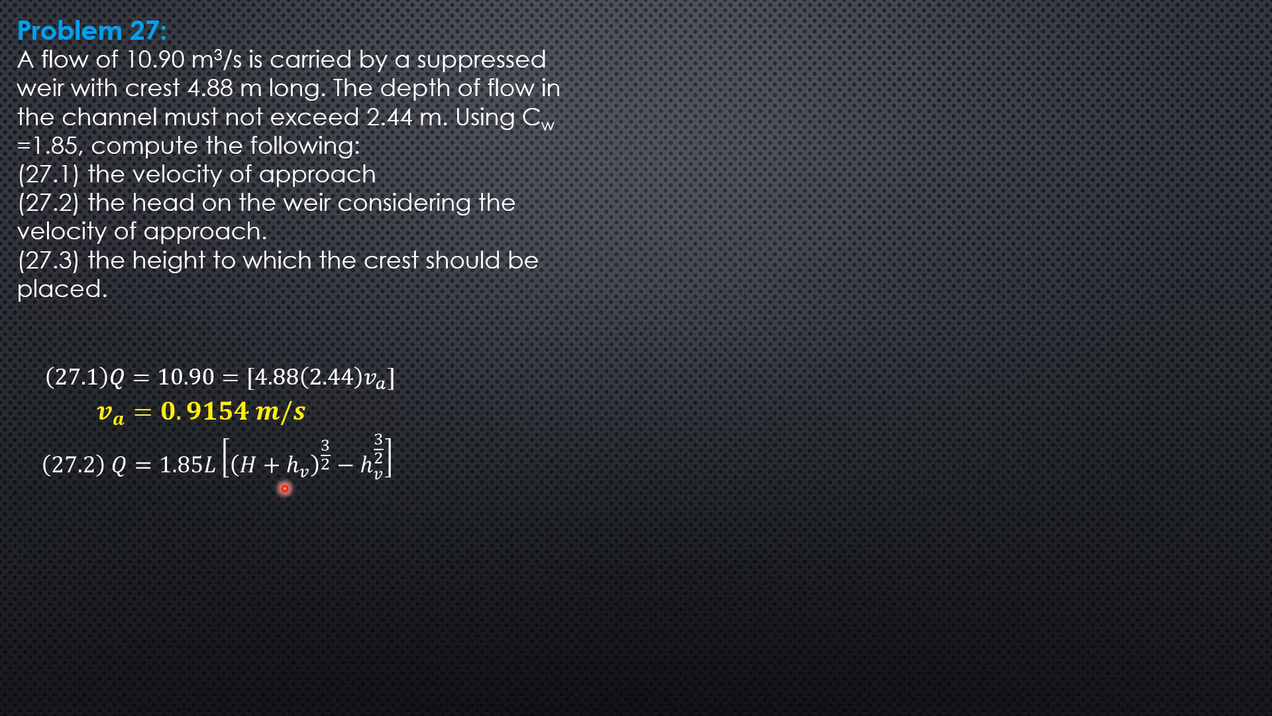
pyautogui.moveTo(211, 484)
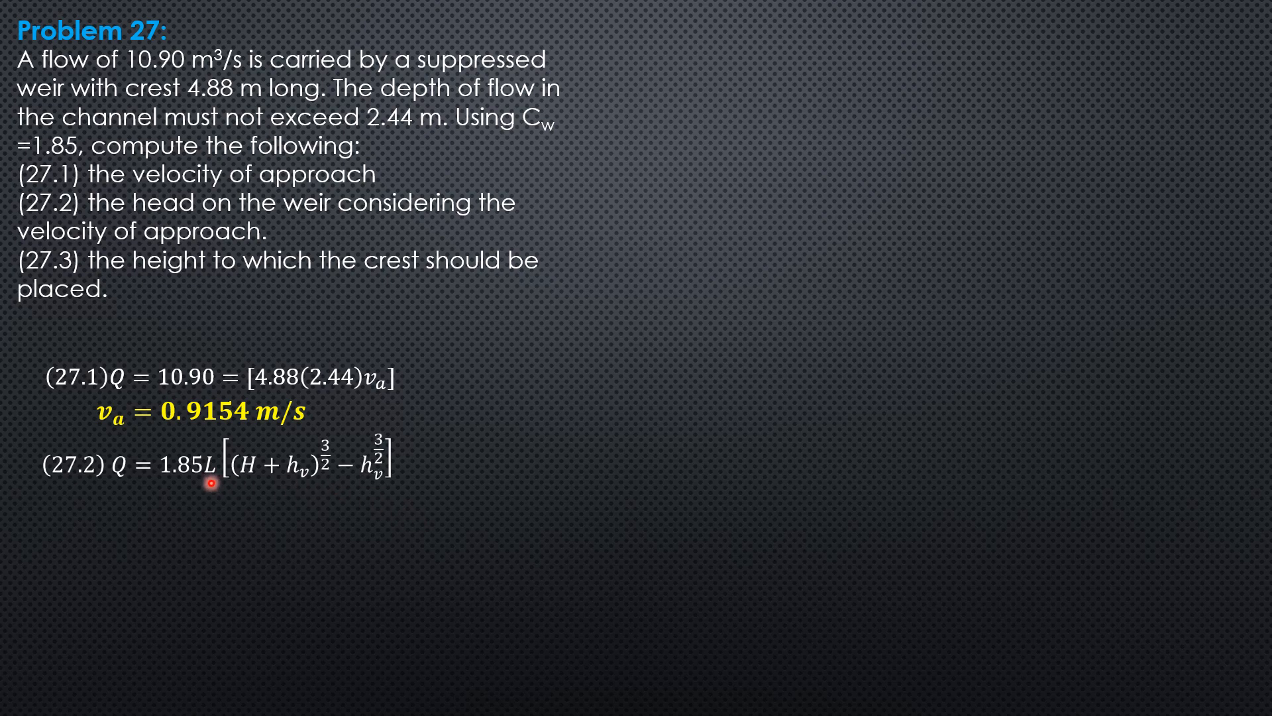
pyautogui.moveTo(228, 521)
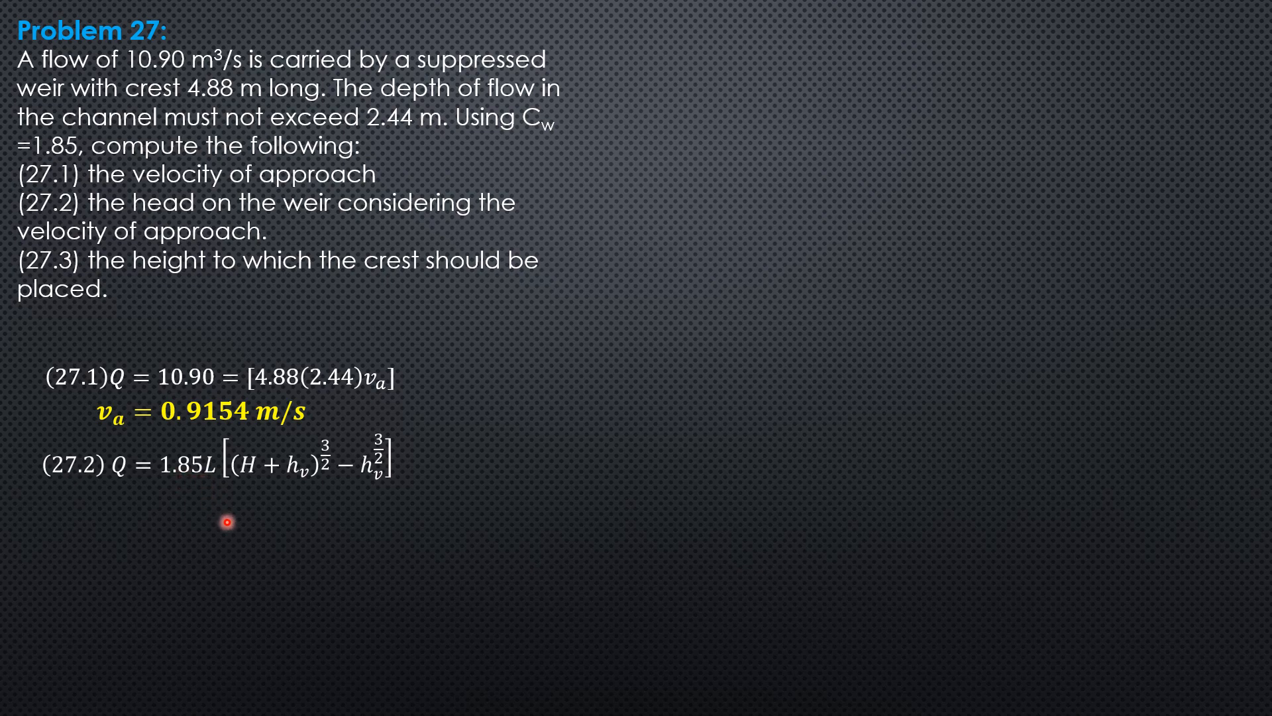
pyautogui.moveTo(60, 156)
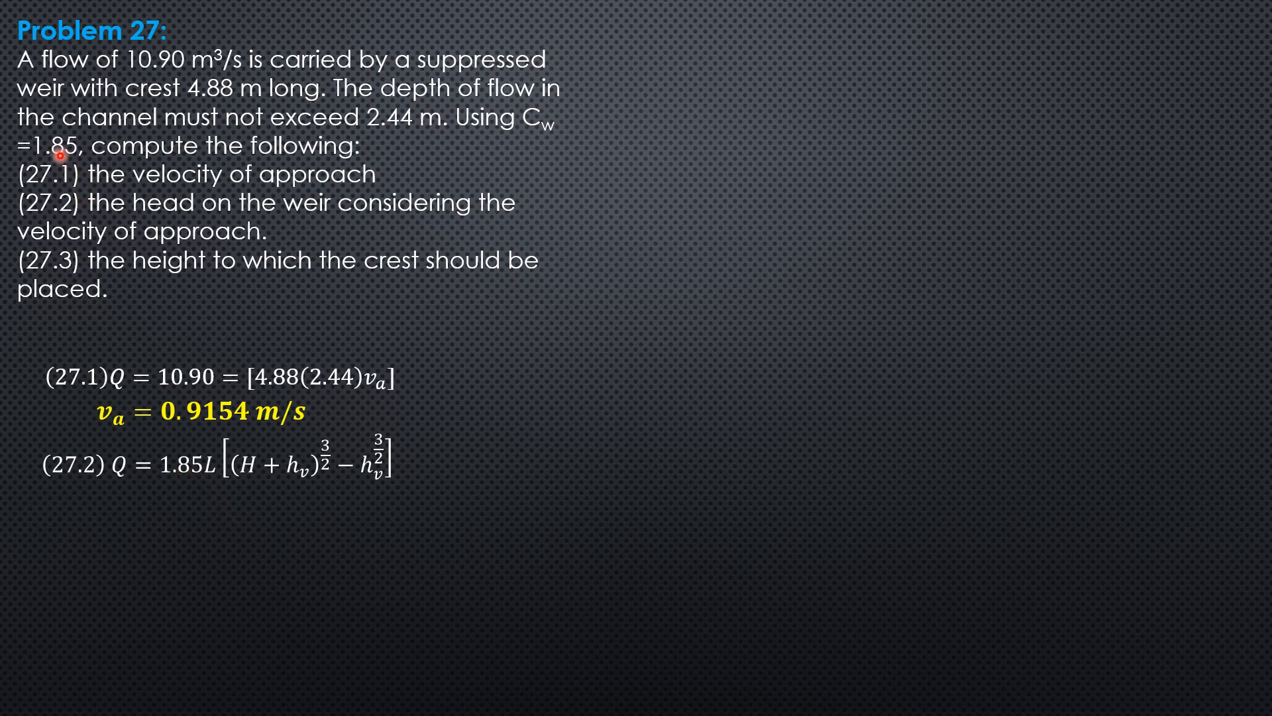
pyautogui.moveTo(239, 570)
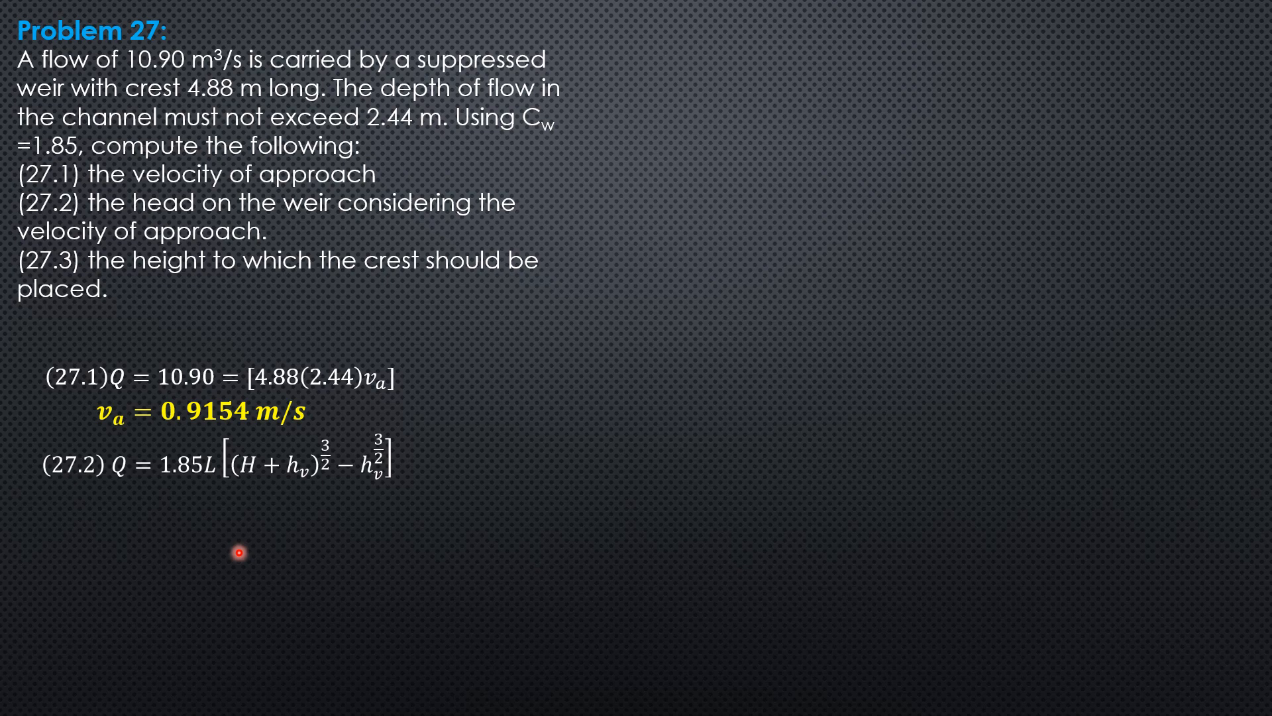
pyautogui.moveTo(192, 425)
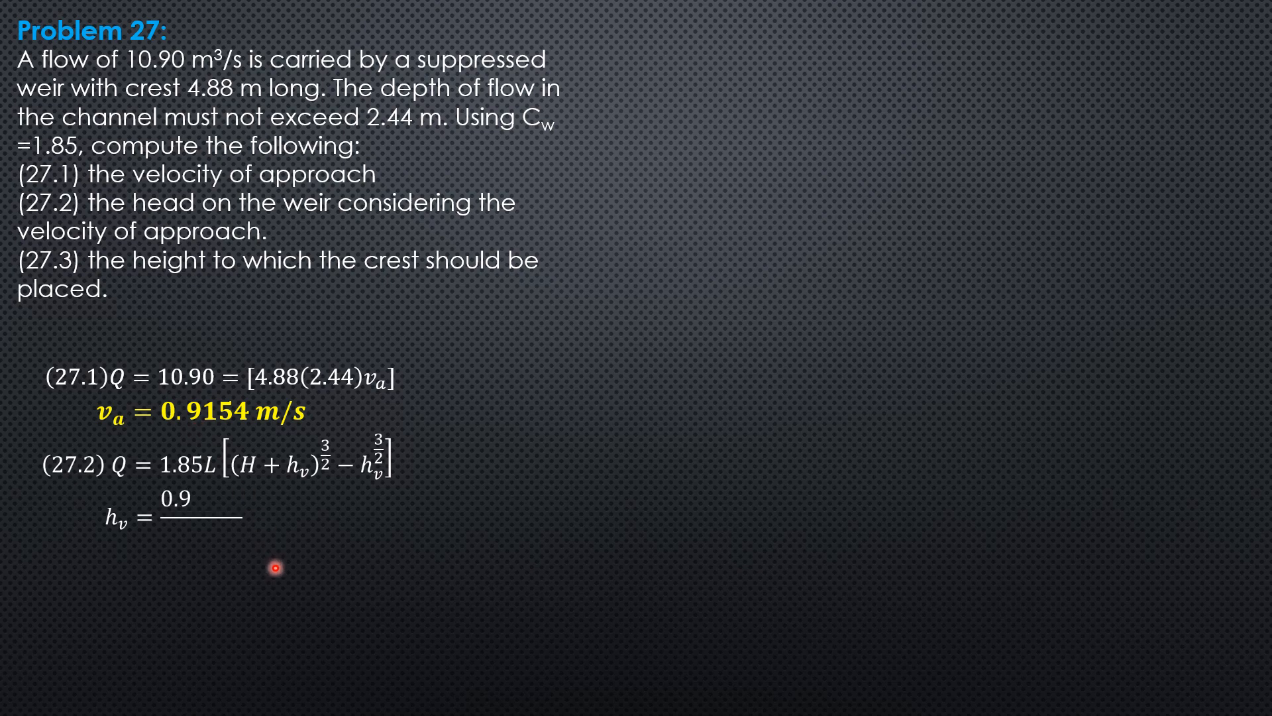
pyautogui.write('0.9154²/19.62 = 0.04271 m')
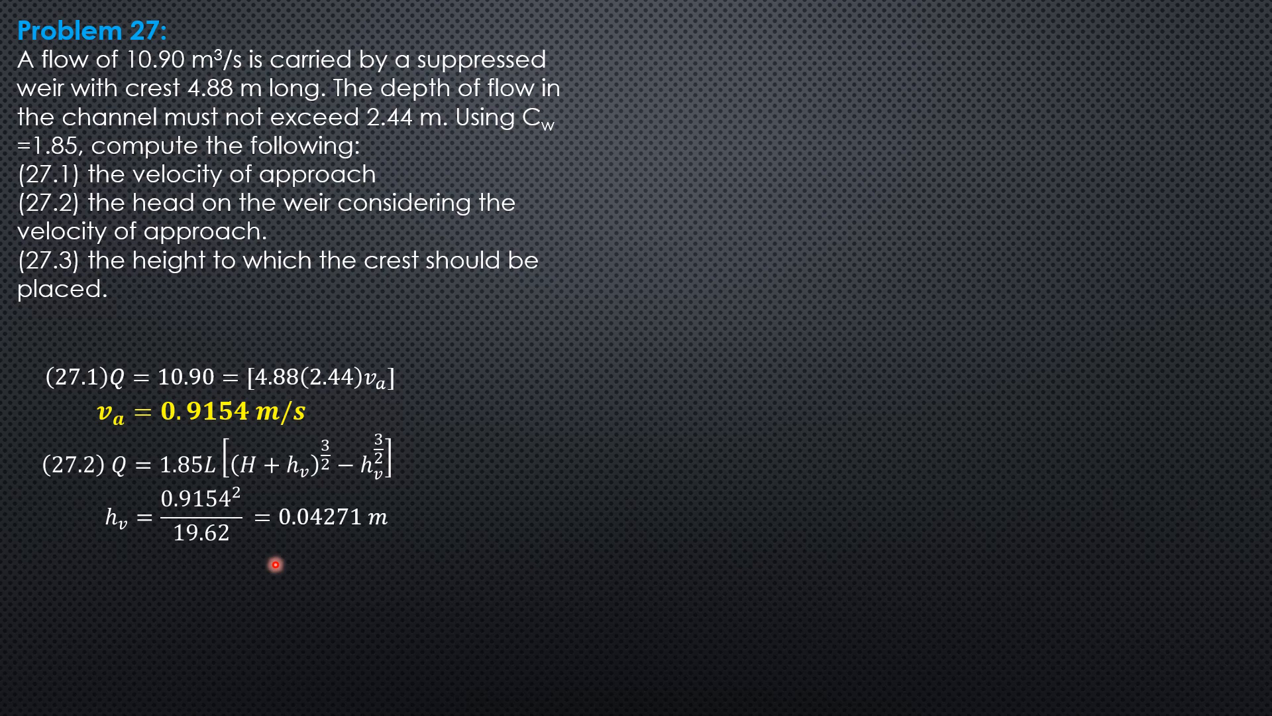
pyautogui.moveTo(251, 475)
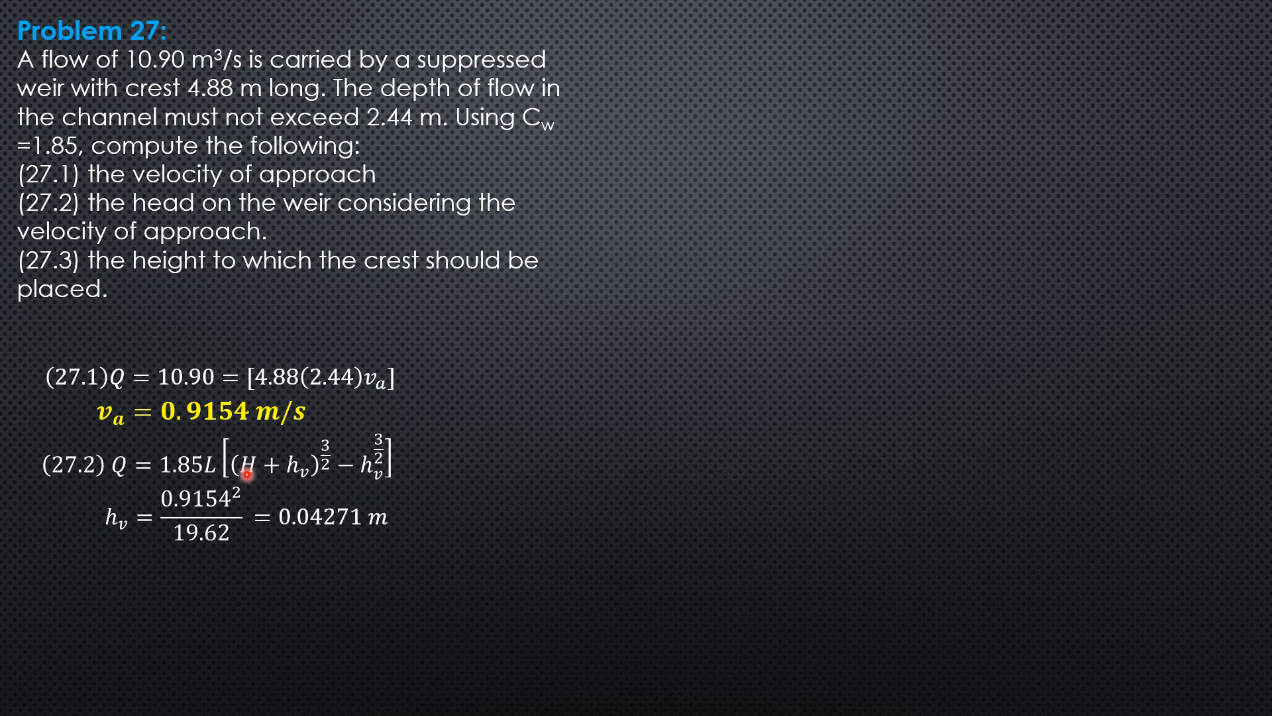
pyautogui.write('10.90 = 1.85(4.88)[(H + 0.04271)^(3/2) − 0.04271^(3/')
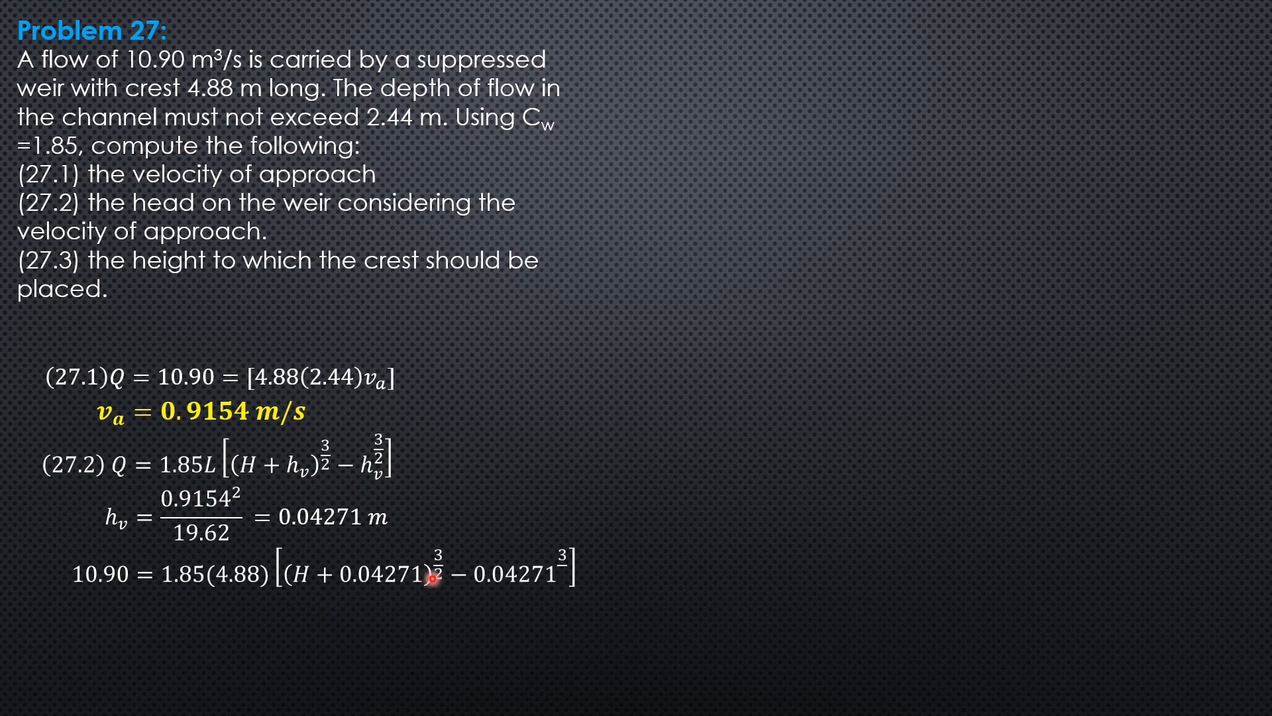
pyautogui.moveTo(509, 620)
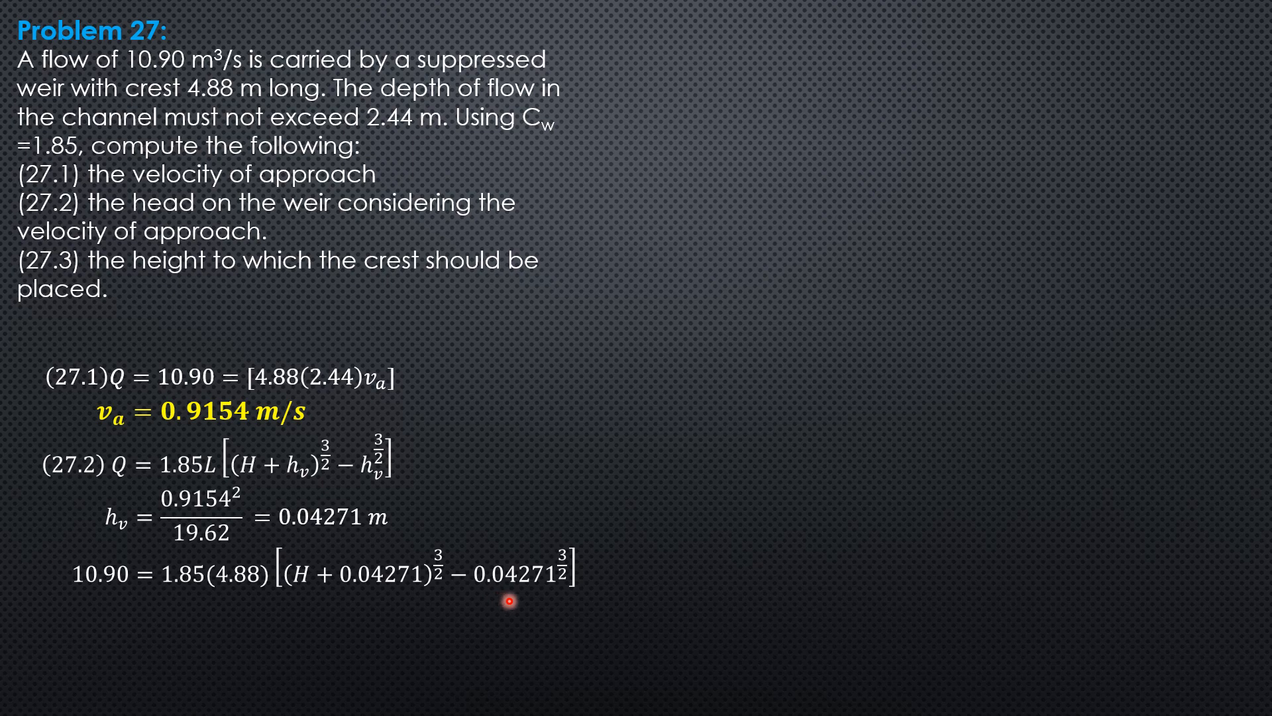
pyautogui.moveTo(561, 619)
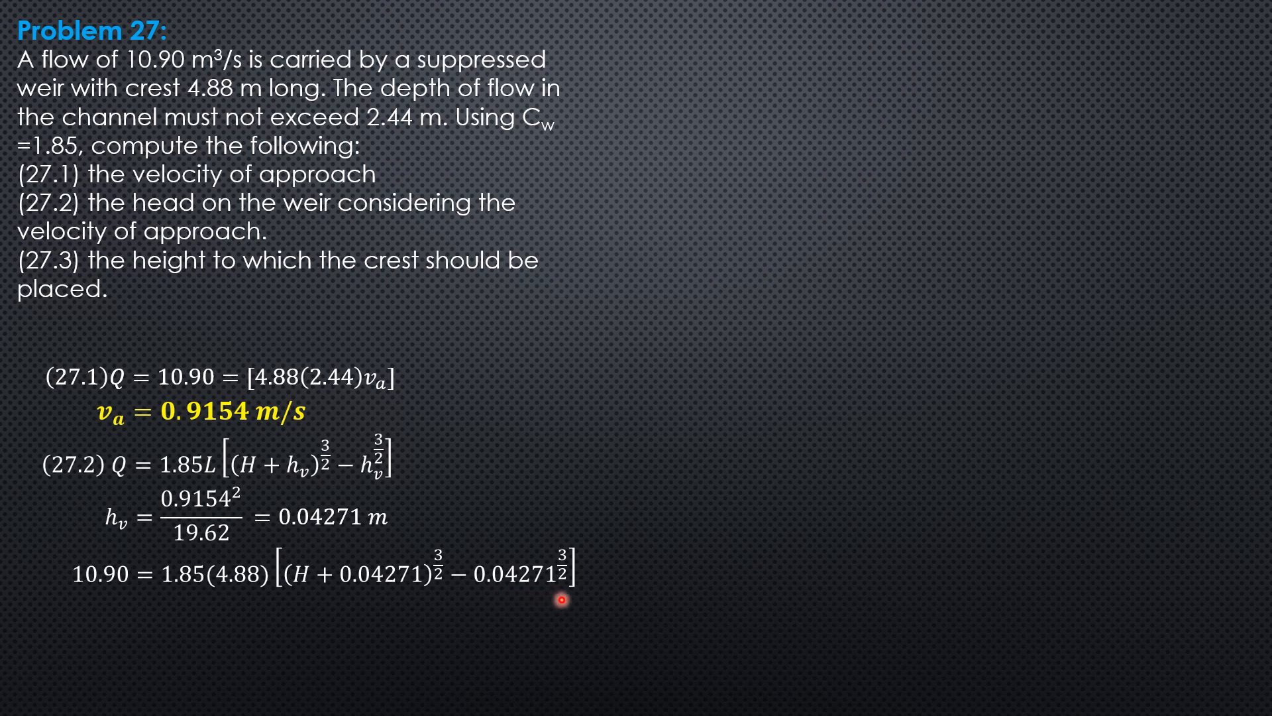
pyautogui.moveTo(90, 600)
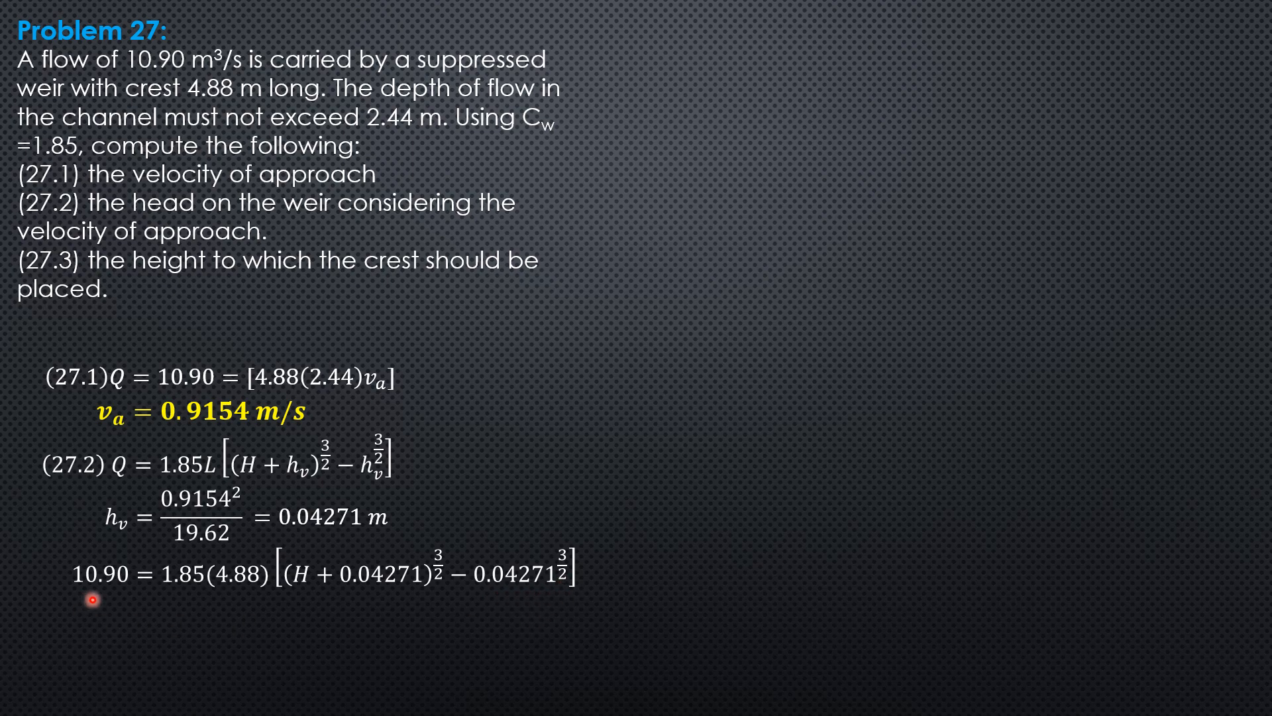
pyautogui.moveTo(186, 612)
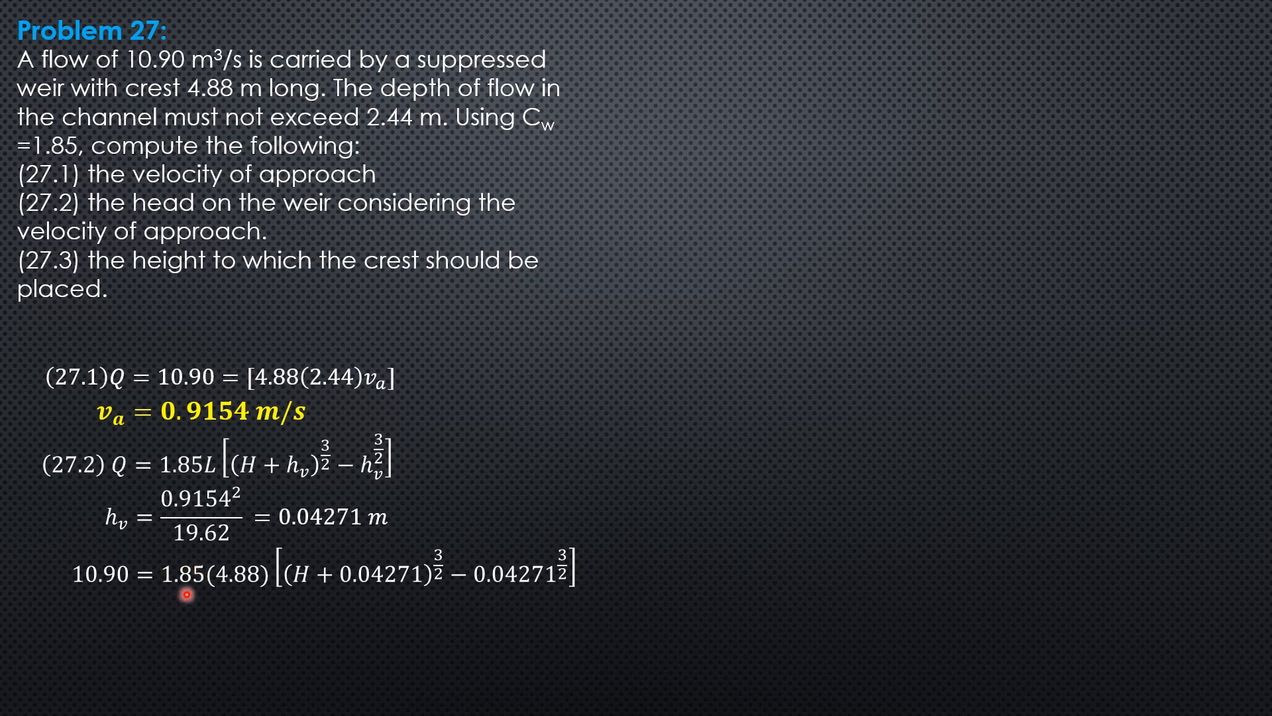
pyautogui.moveTo(262, 585)
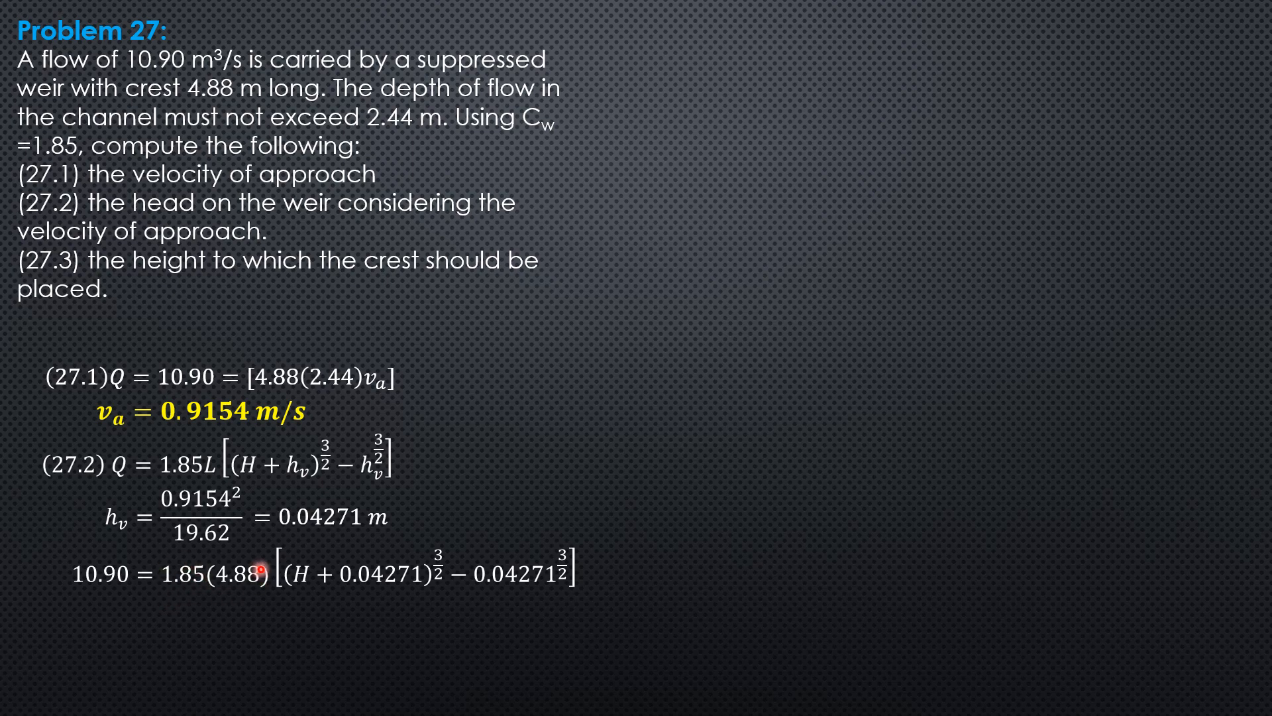
pyautogui.moveTo(288, 652)
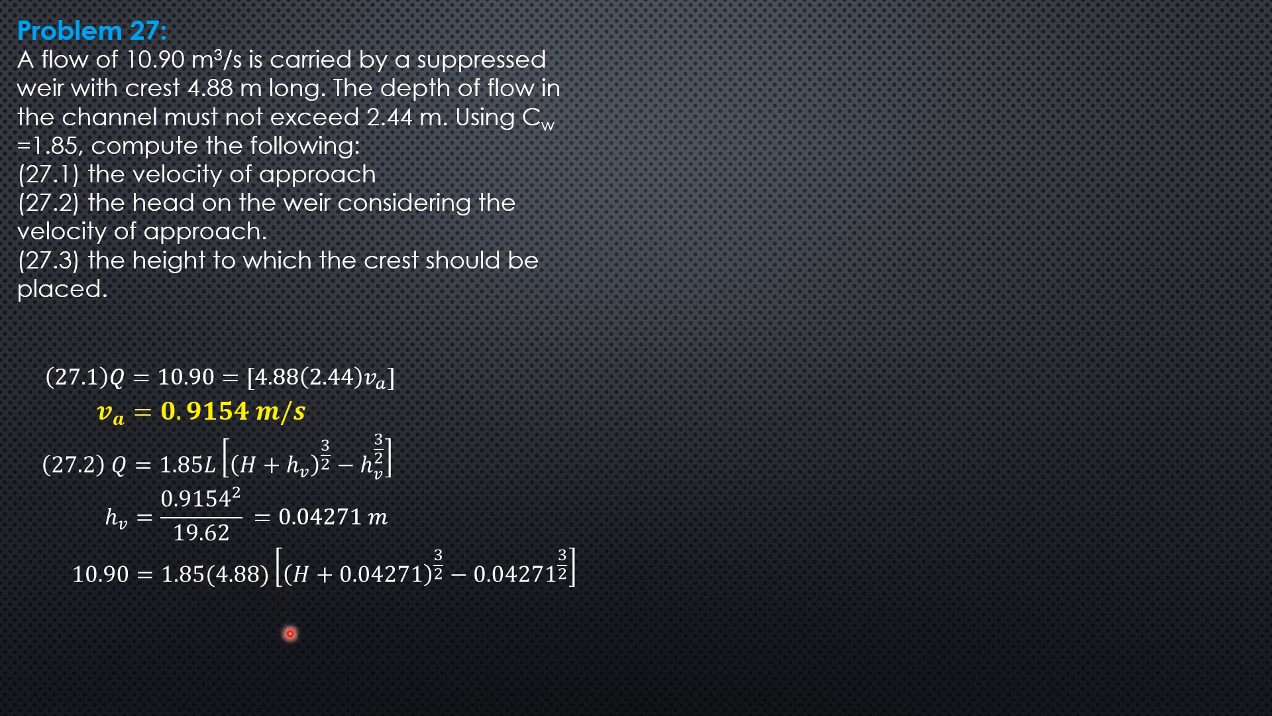
pyautogui.moveTo(557, 615)
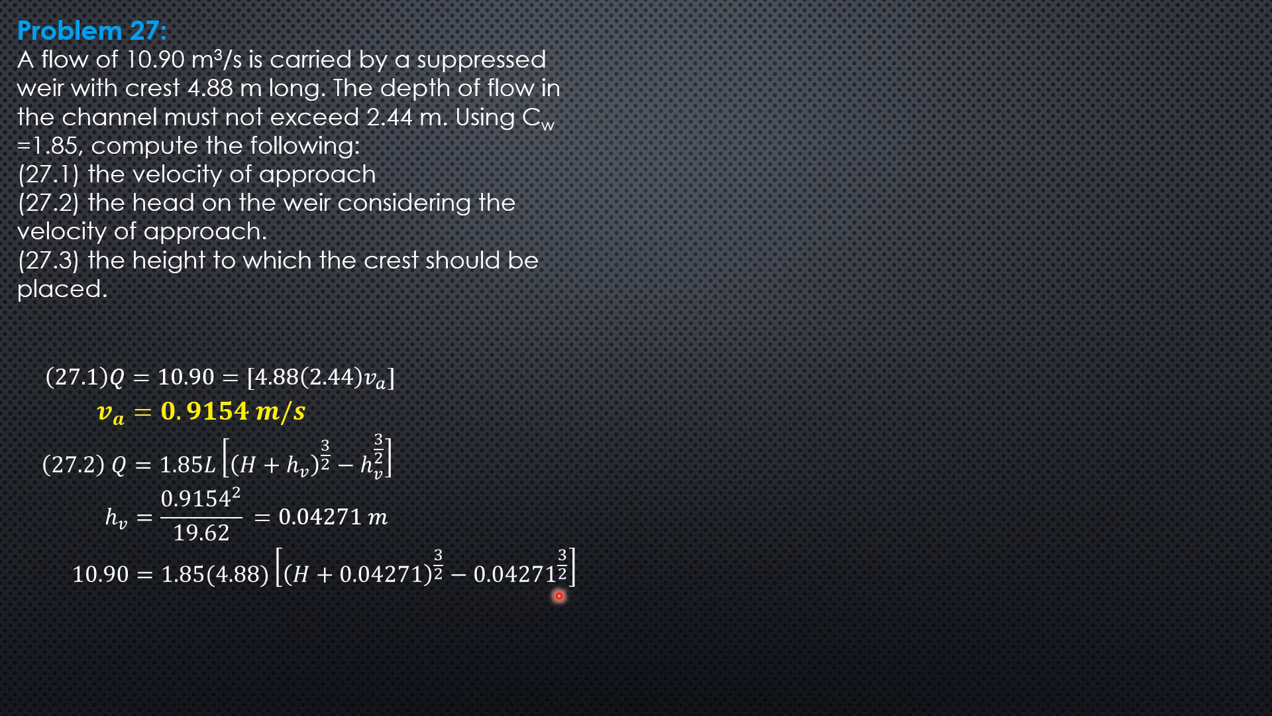
pyautogui.moveTo(562, 571)
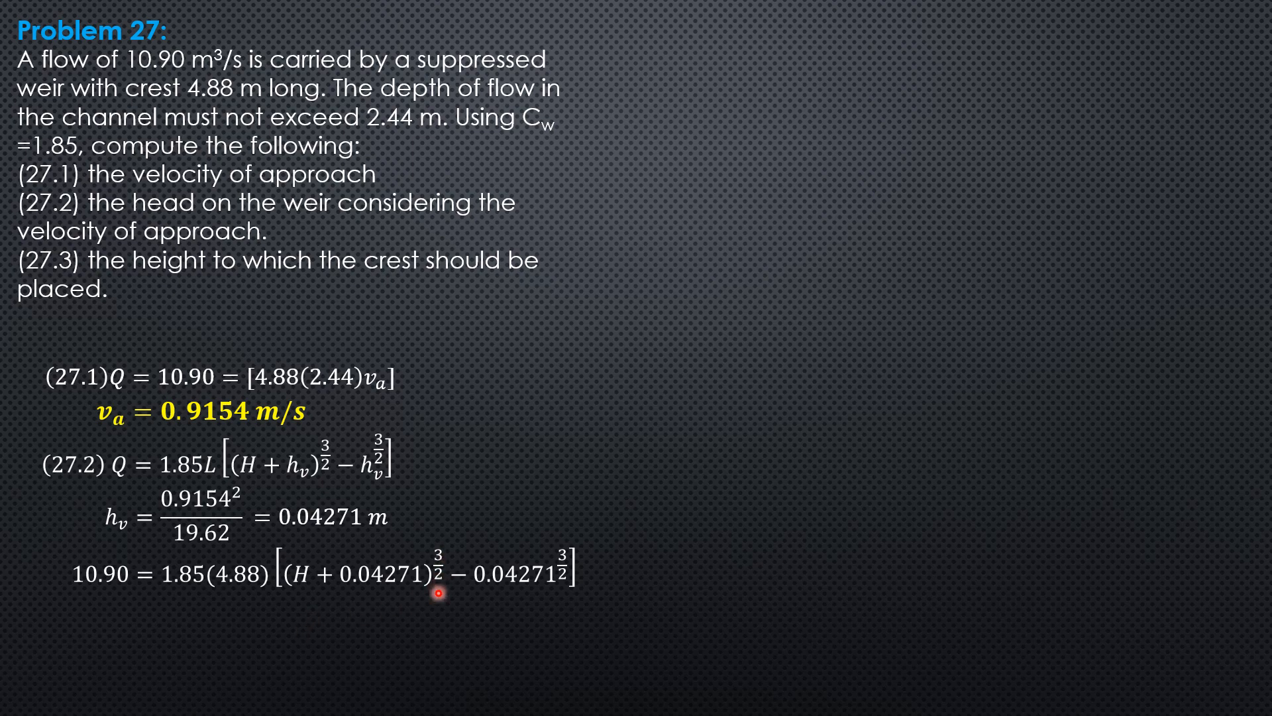
pyautogui.moveTo(389, 619)
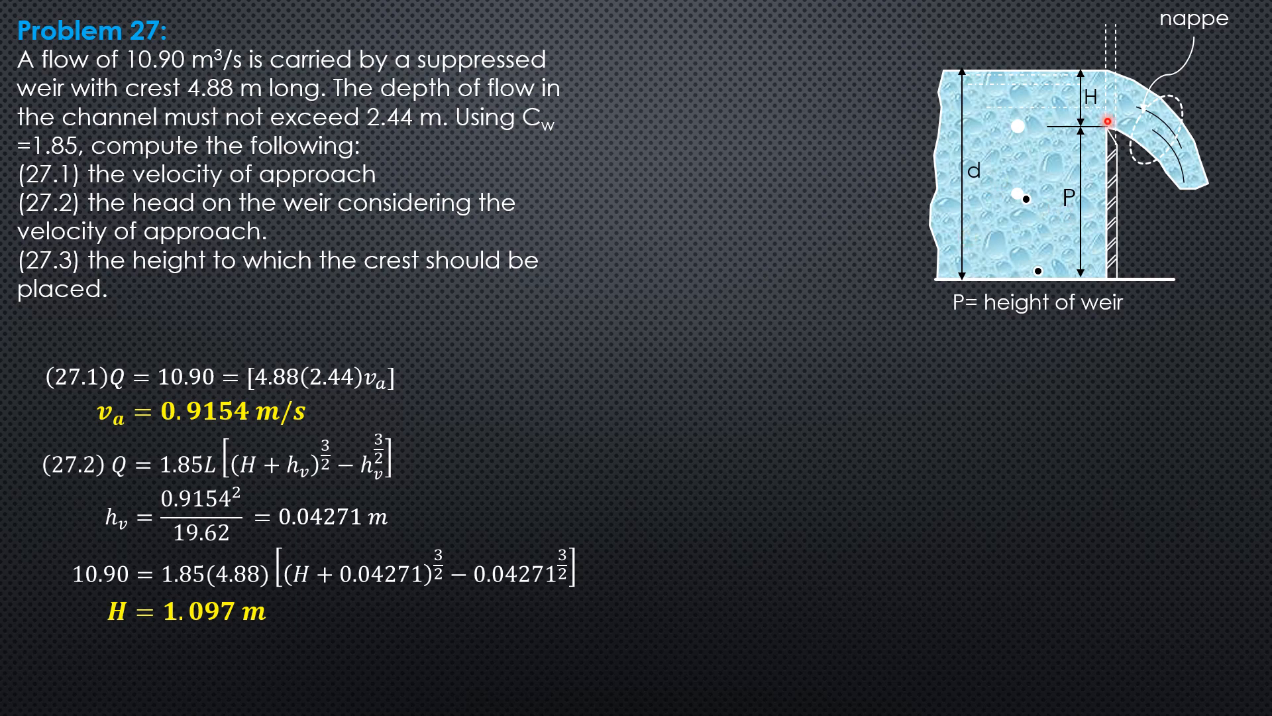
pyautogui.write('(27.3) 2.44 = P + 1.097')
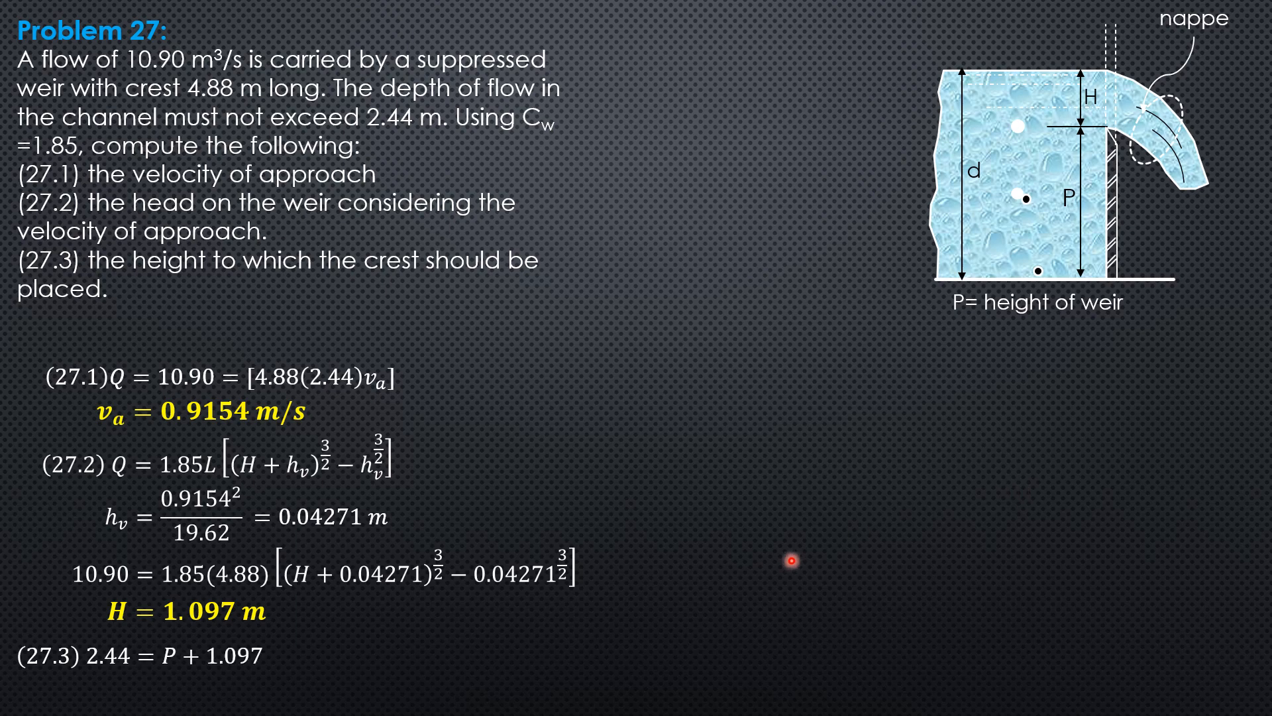
pyautogui.moveTo(117, 676)
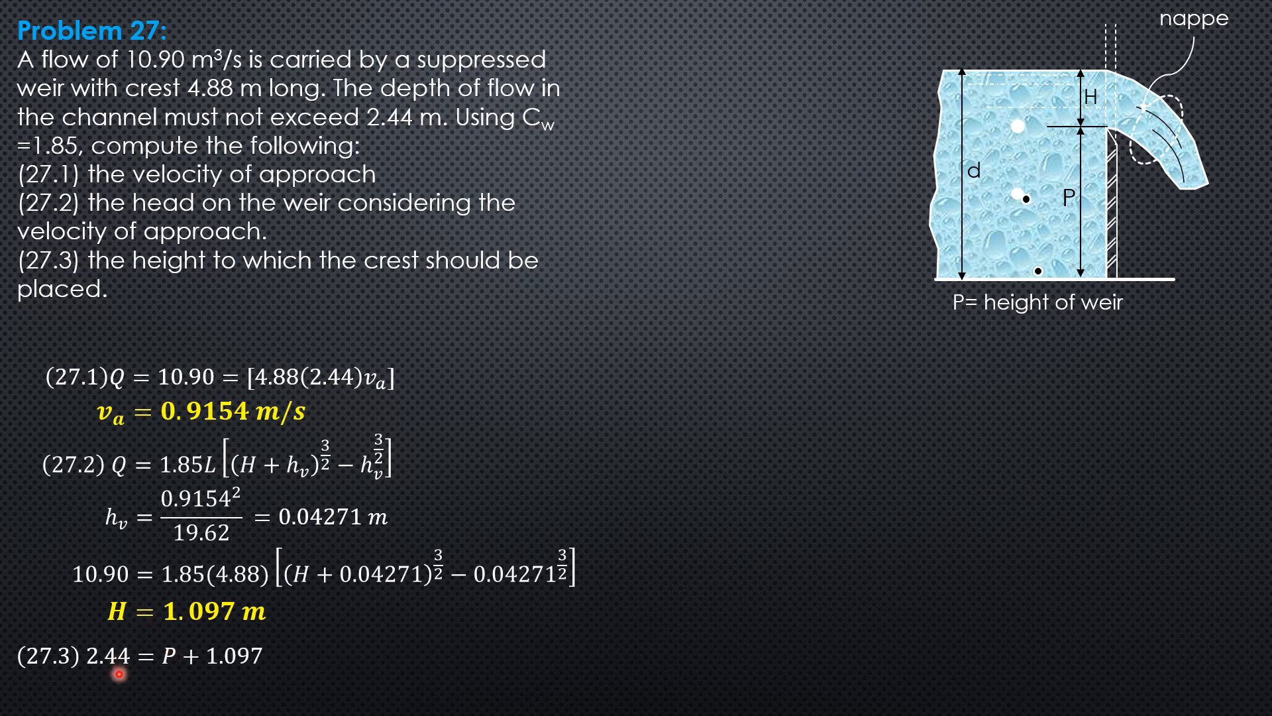
pyautogui.moveTo(173, 682)
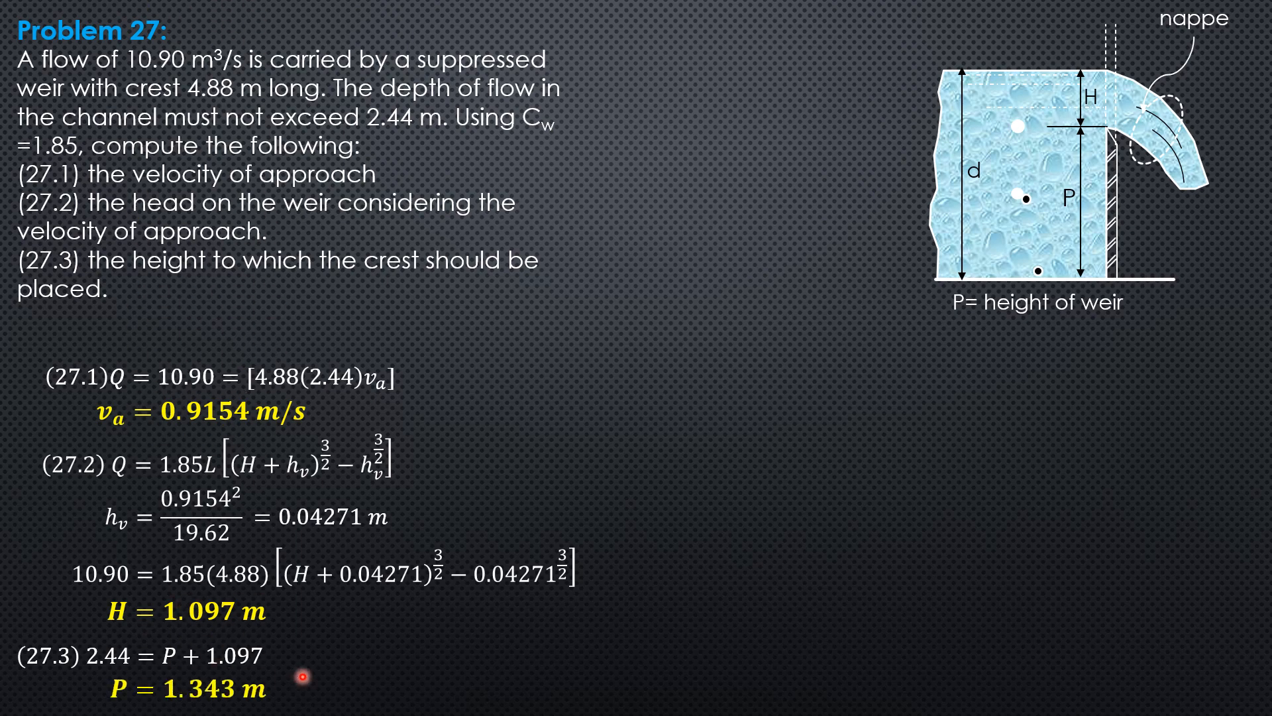
pyautogui.moveTo(527, 400)
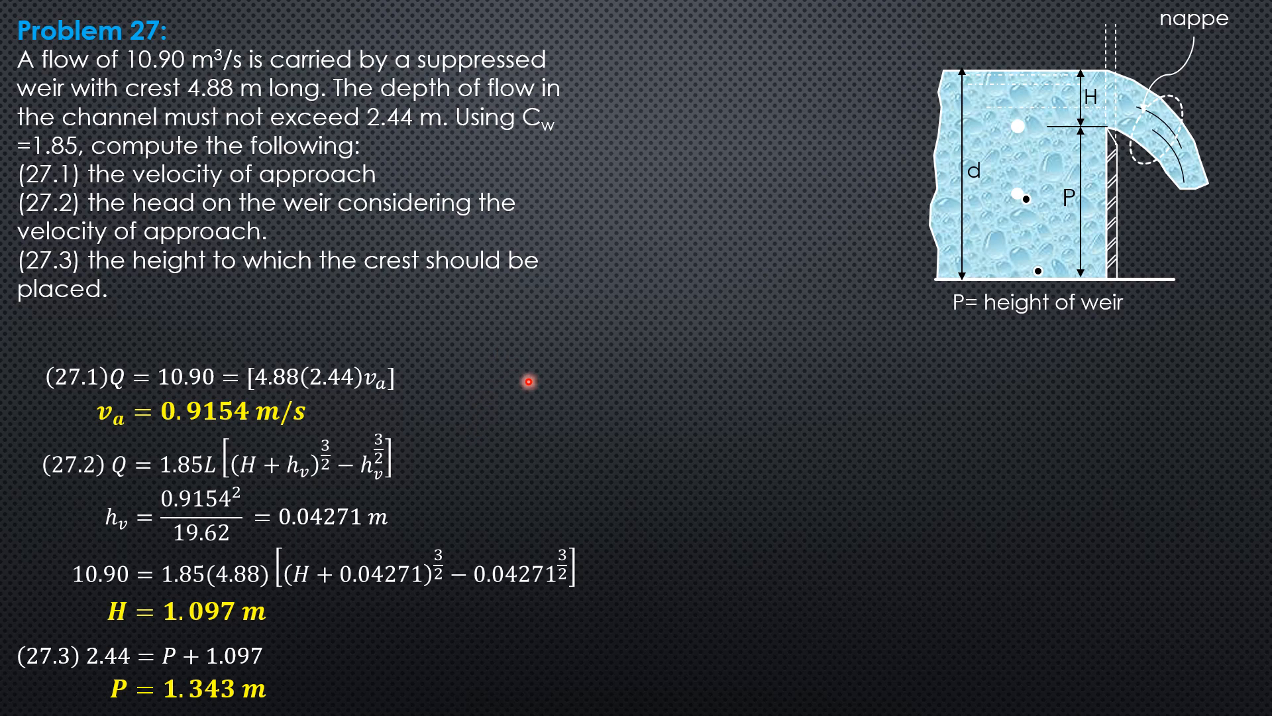